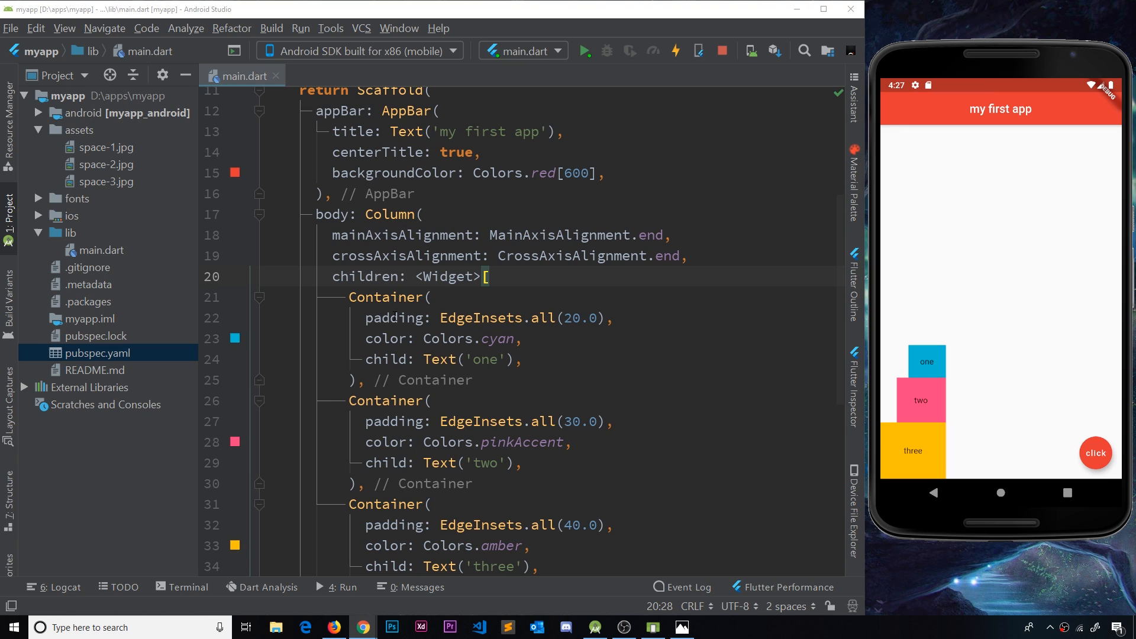
Step: Move the cyan 'one' Container down one place, below the pink 'two' Container, via the intention menu
scroll(up, 3)
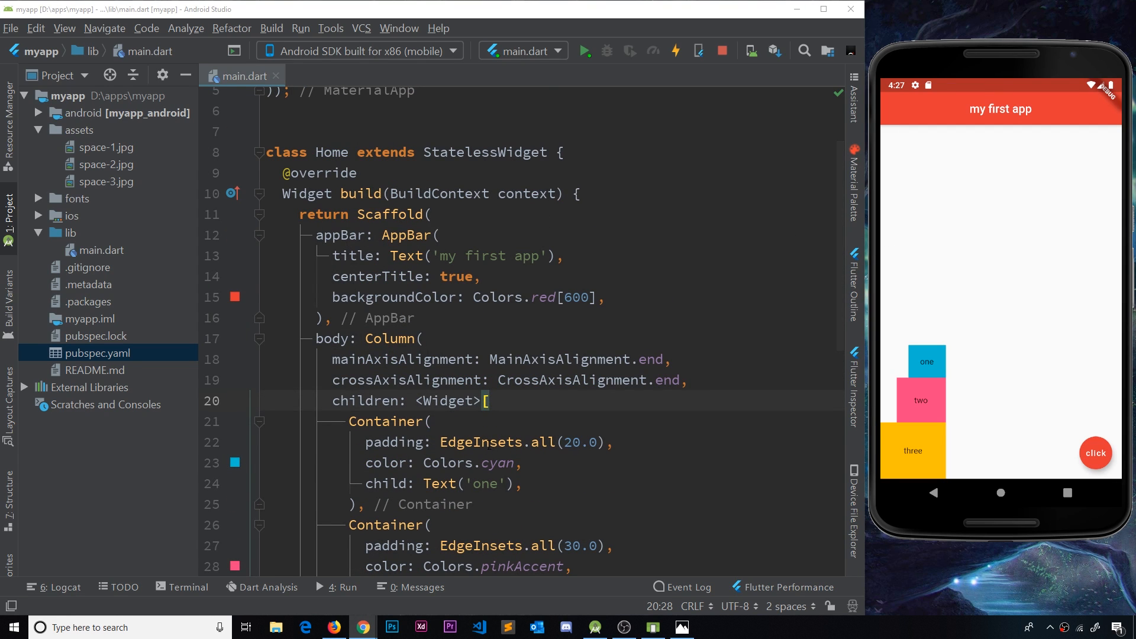
scroll(down, 3)
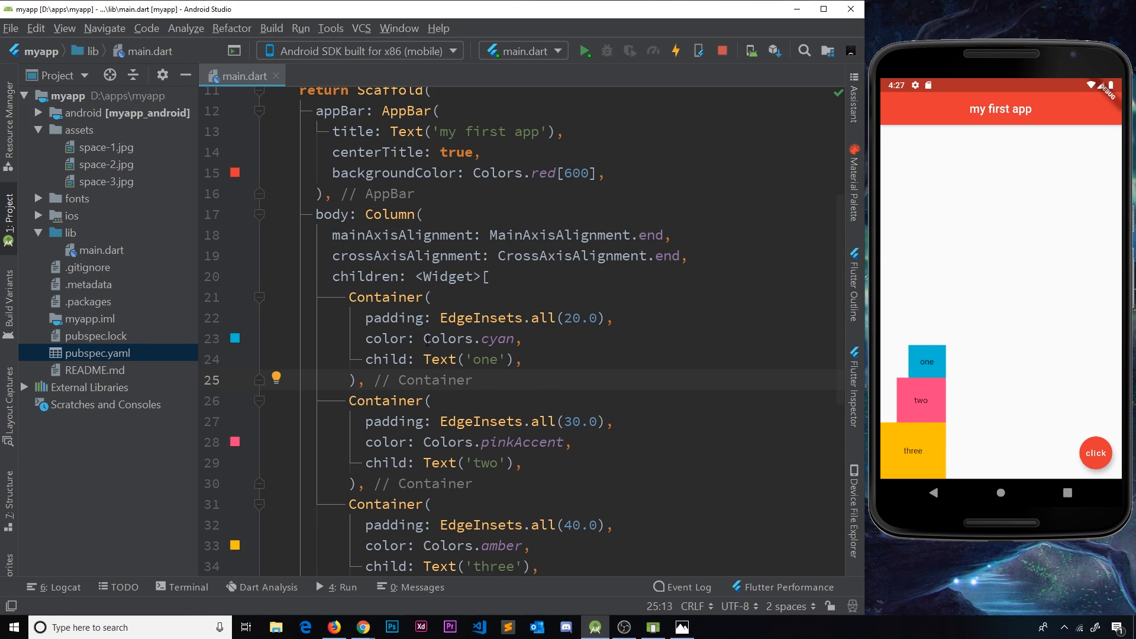
click(357, 297)
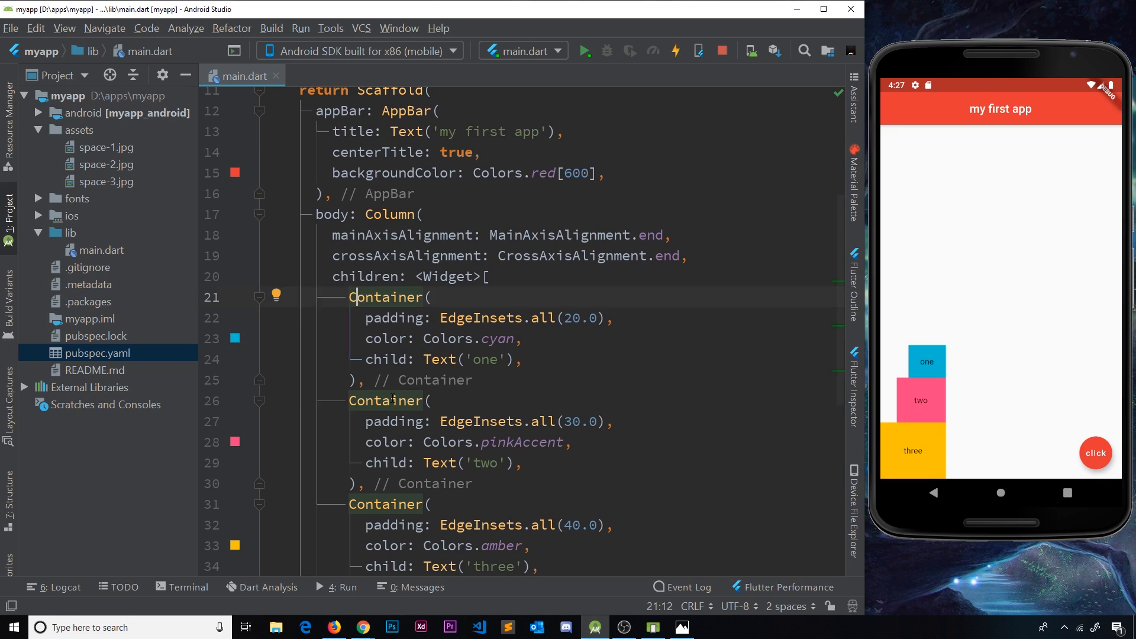
click(389, 401)
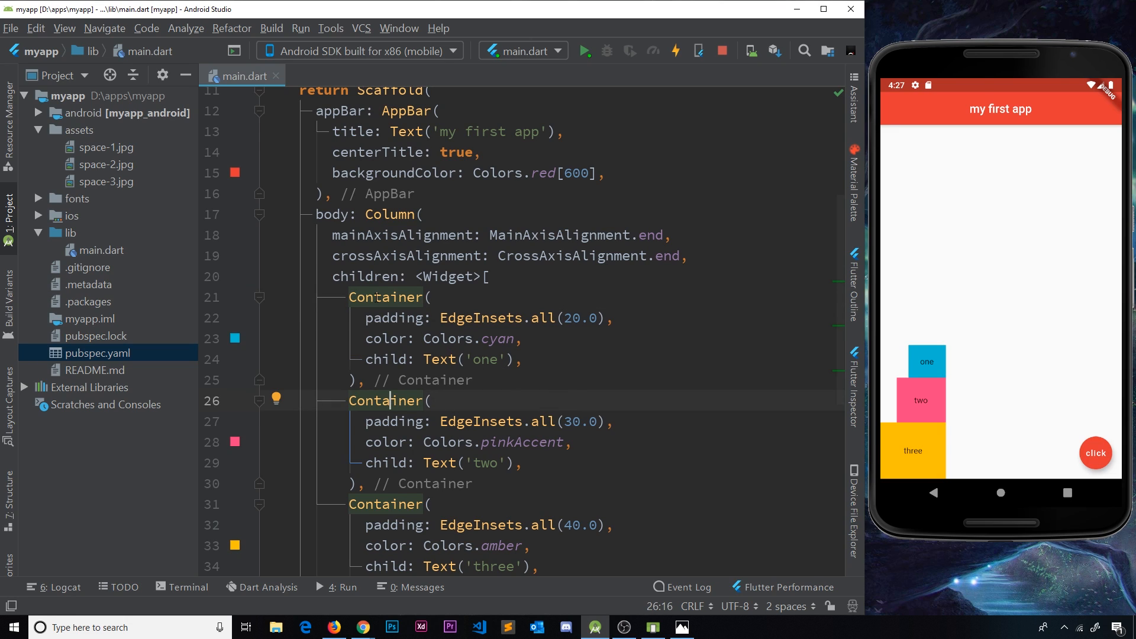
click(391, 297)
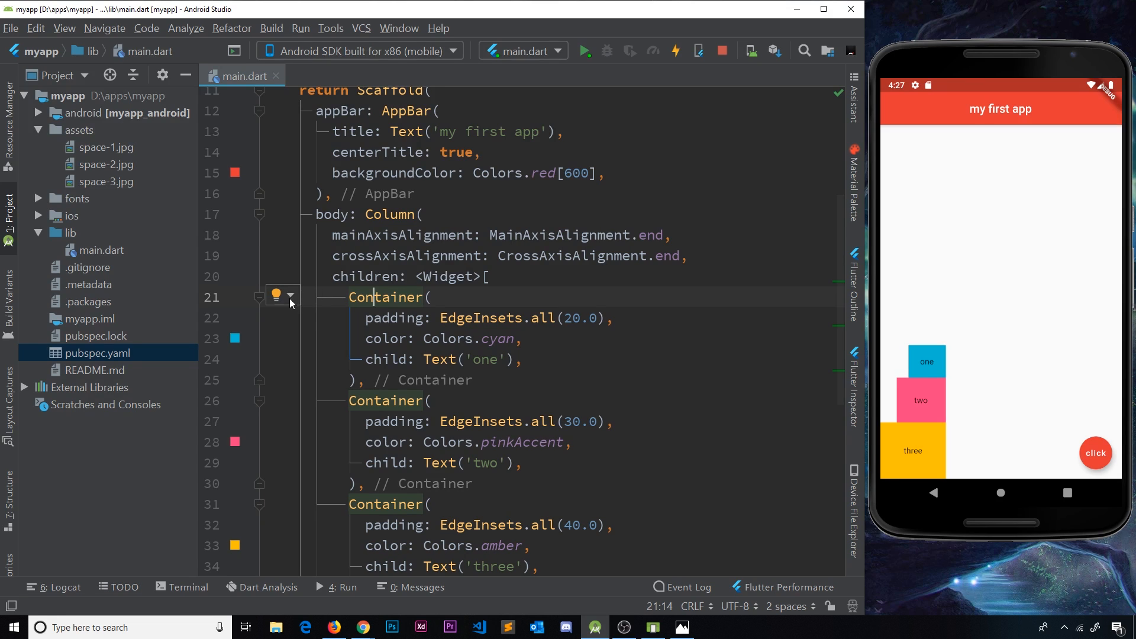
click(289, 297)
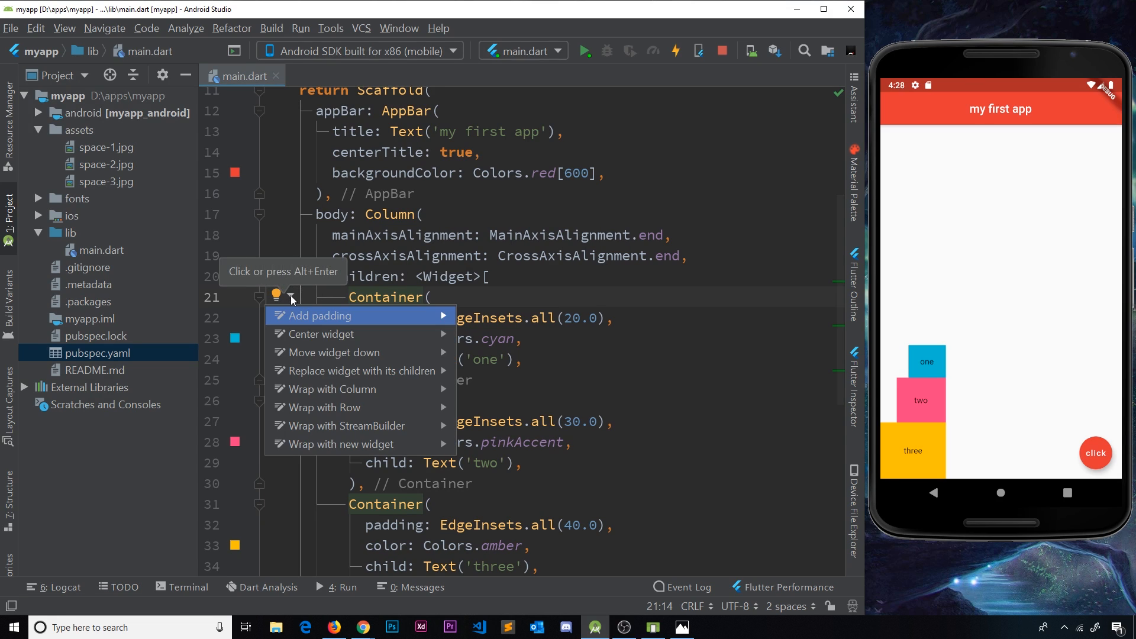
mouse_move(311, 333)
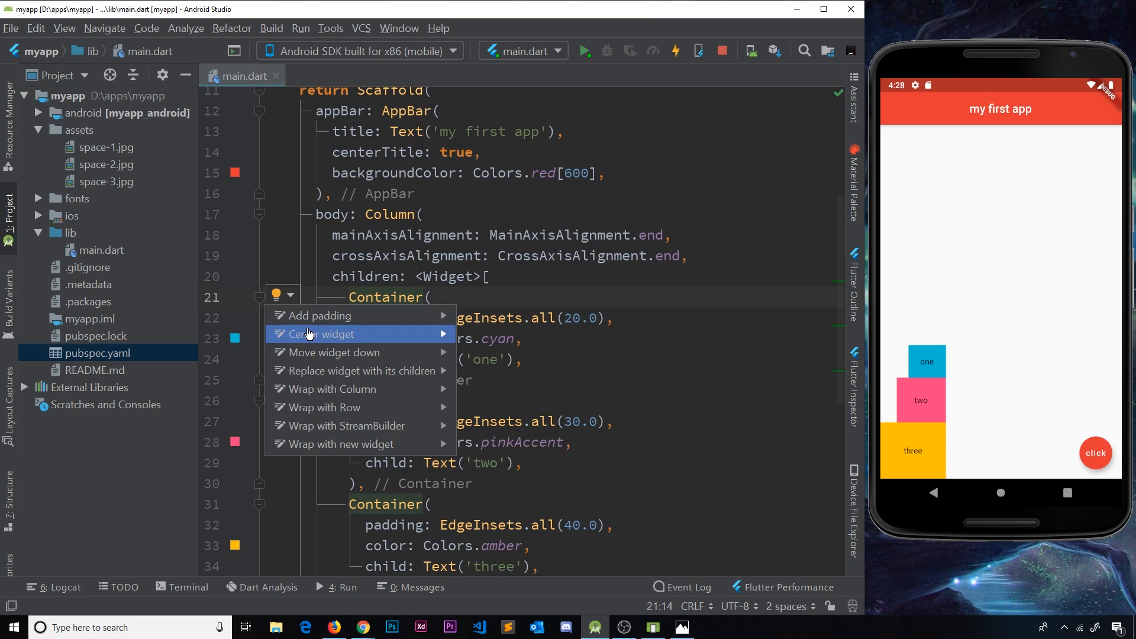
mouse_move(328, 389)
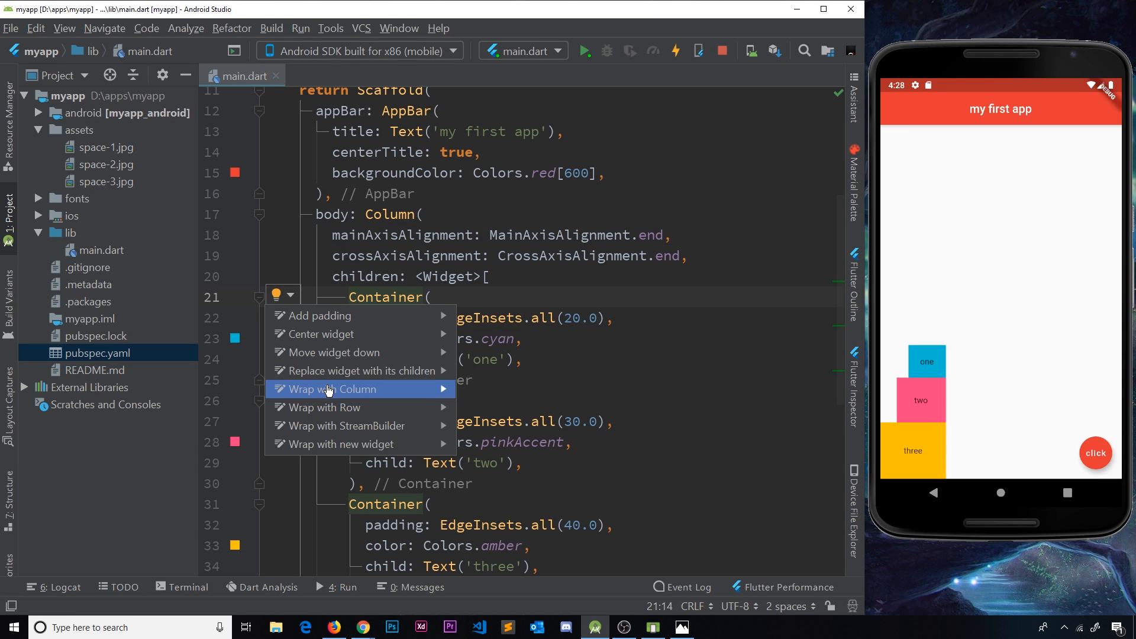
mouse_move(341, 392)
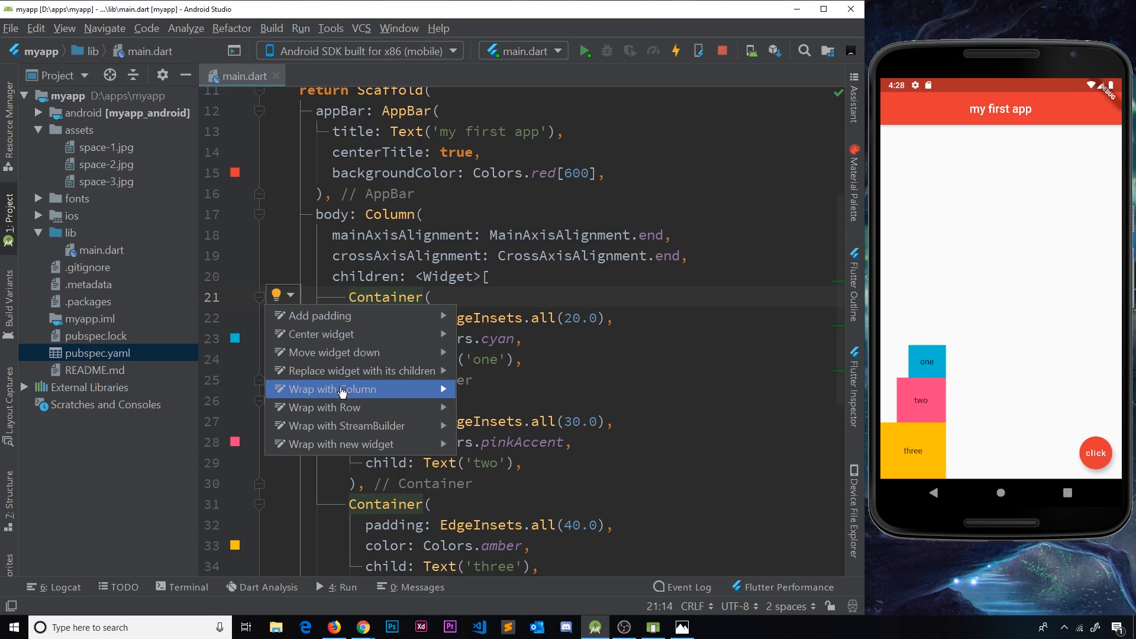
mouse_move(388, 356)
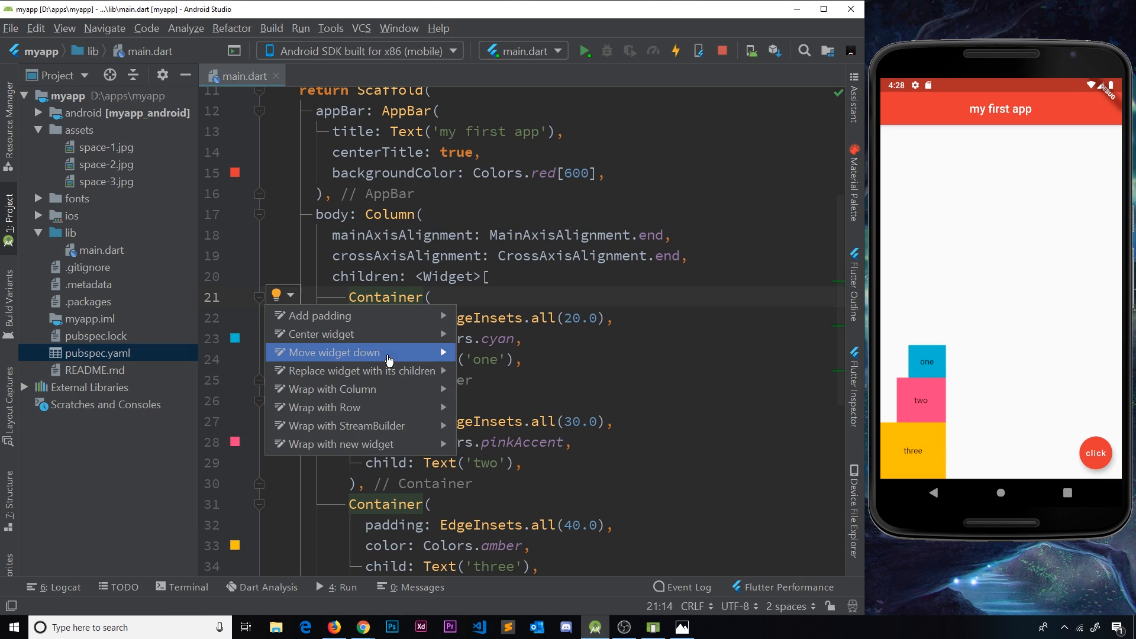
click(327, 352)
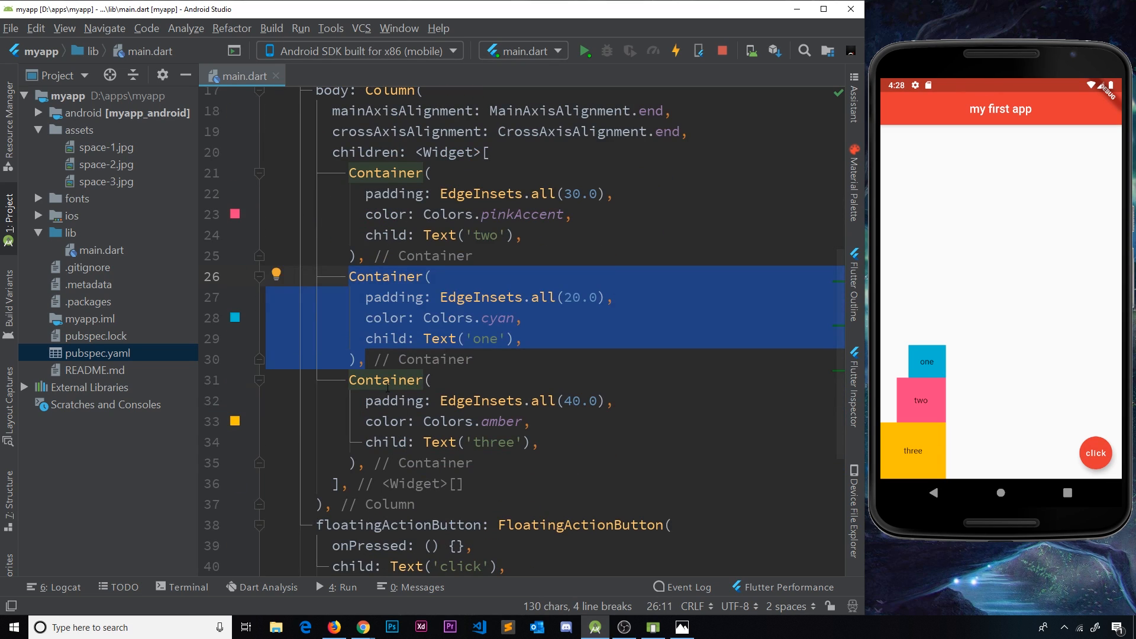
Step: Move the amber 'three' Container up one place via the intention menu, giving order two, three, one
click(389, 378)
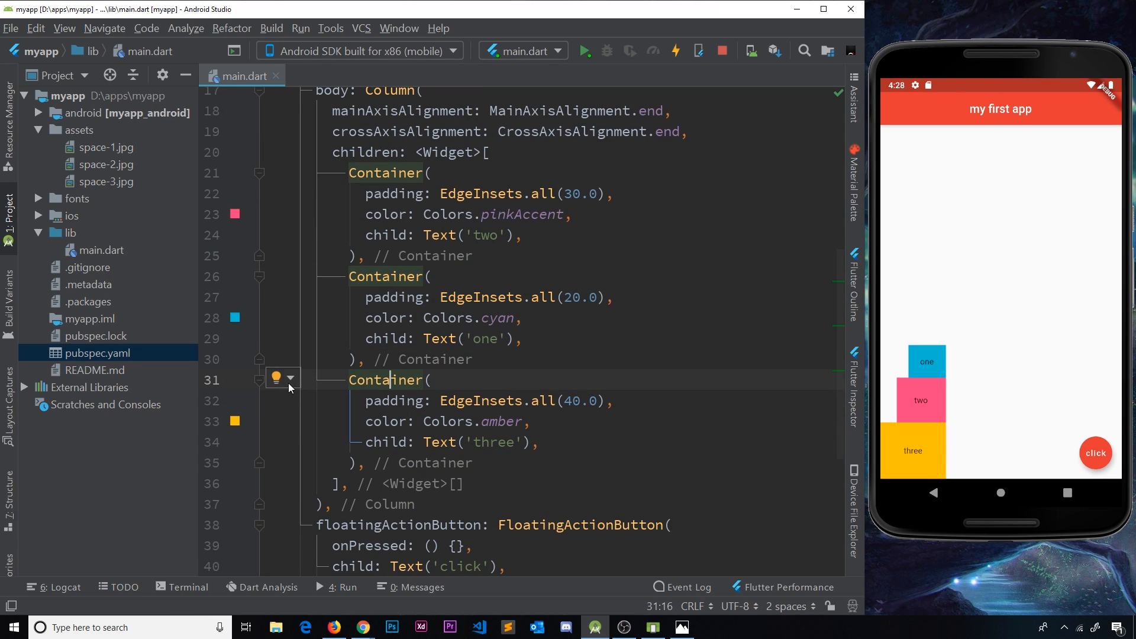
click(276, 378)
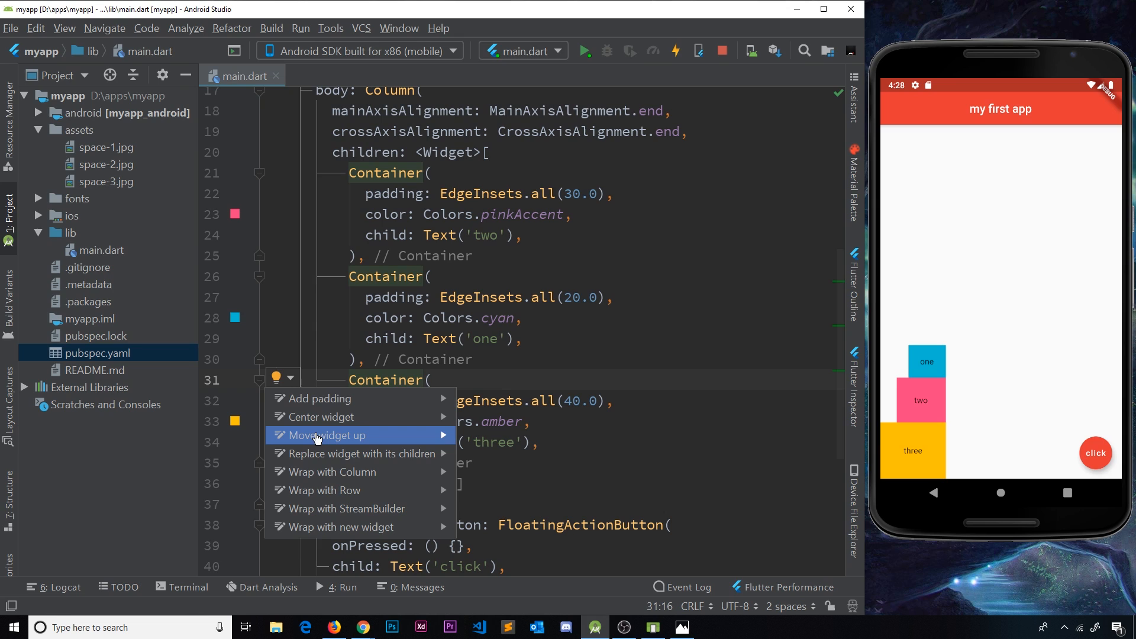
click(328, 434)
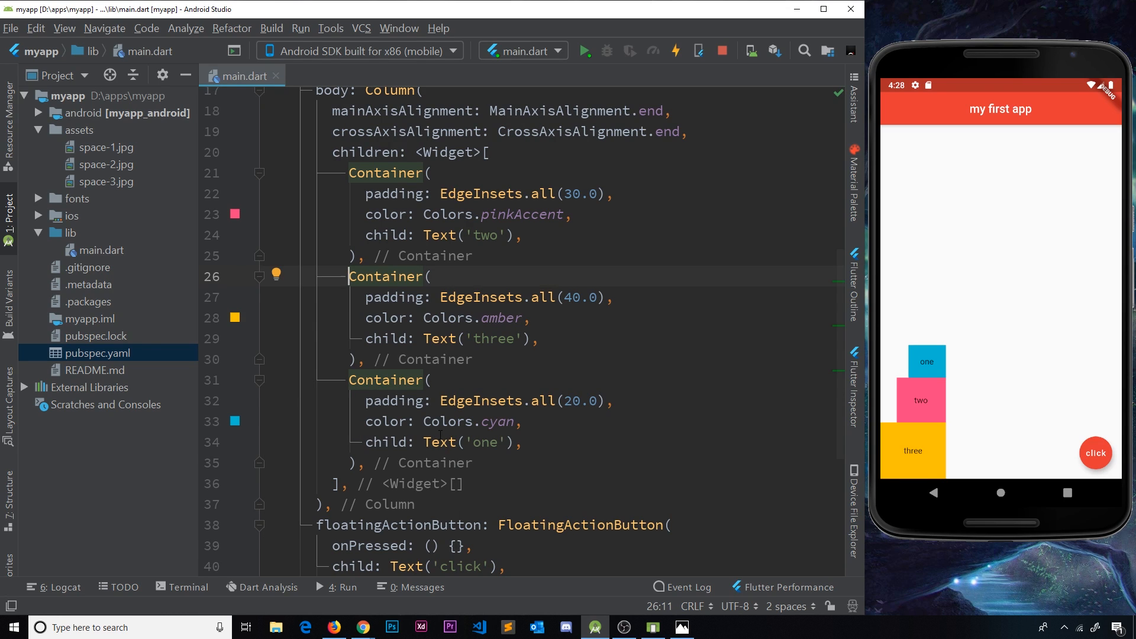
scroll(up, 3)
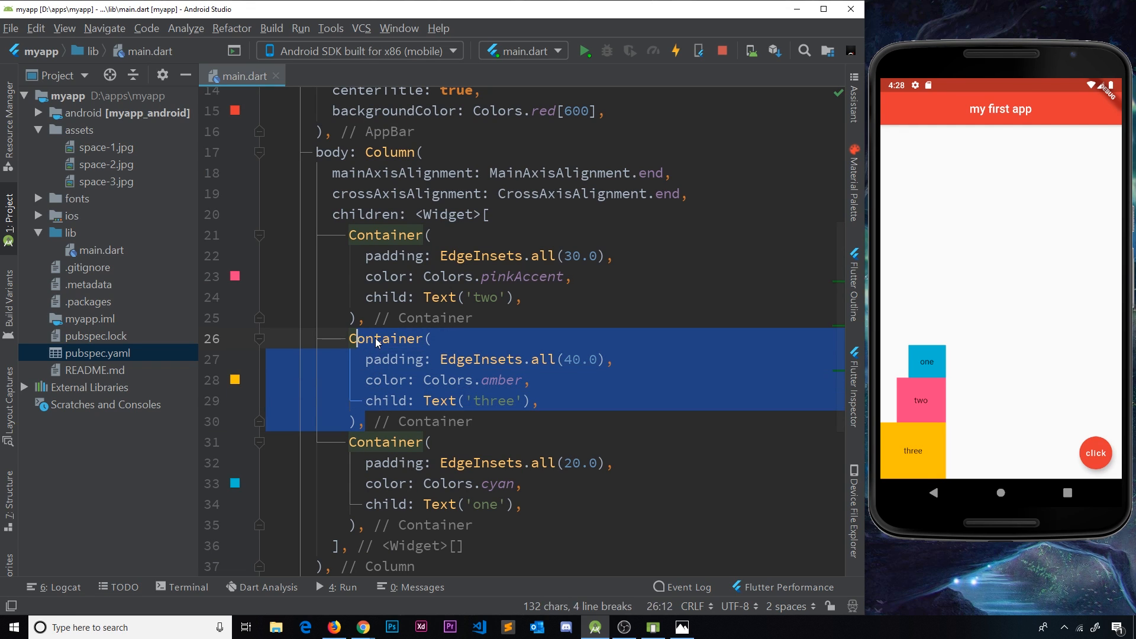
Step: Wrap the amber 'three' Container in a Padding widget via Add padding
click(372, 339)
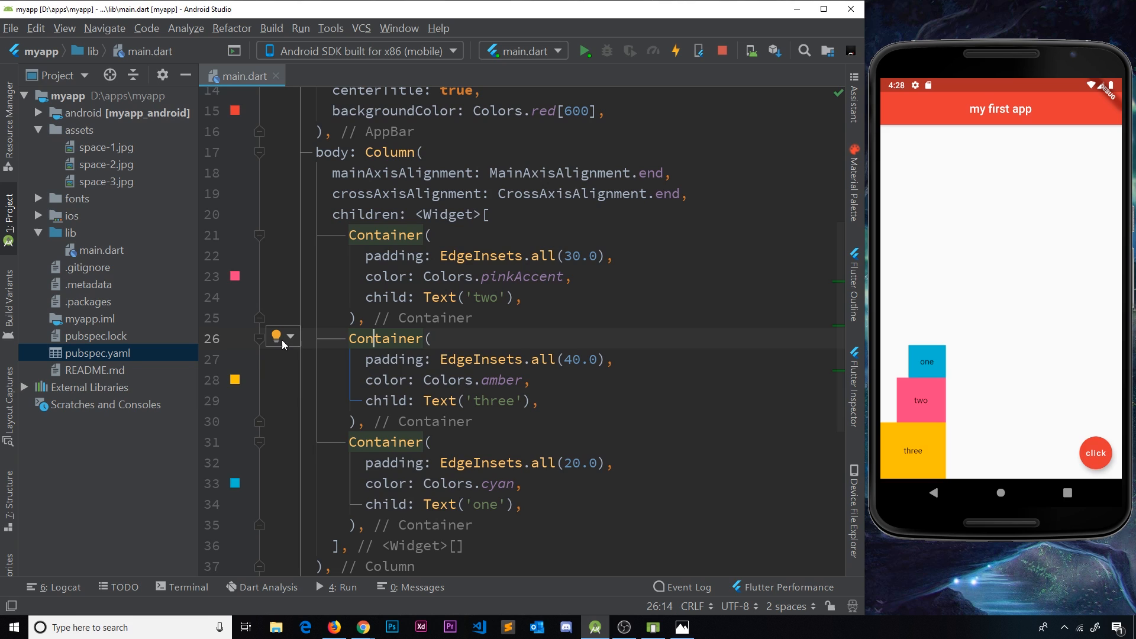
click(276, 337)
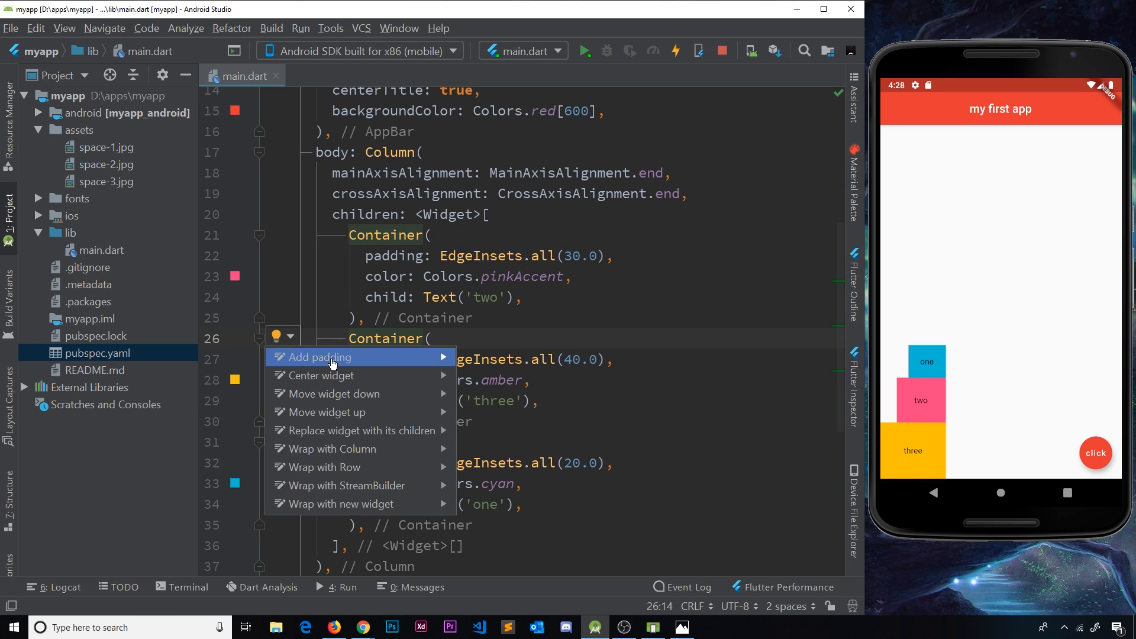
click(318, 356)
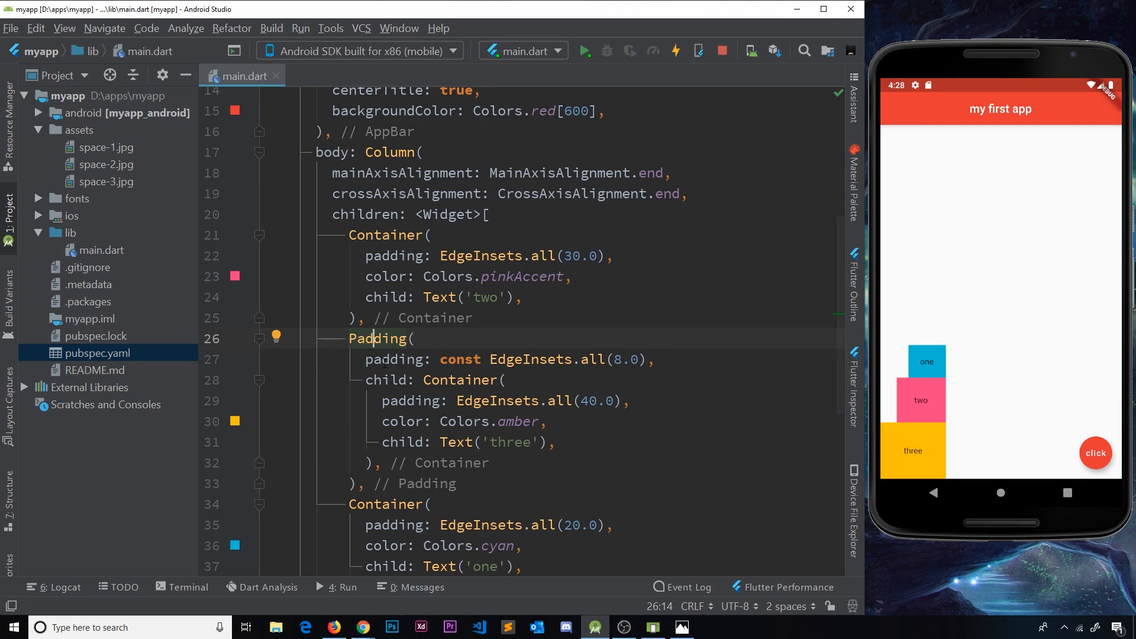
Step: Change the Padding inset from EdgeInsets.all(8.0) to 16.0 and hot reload so the phone shows two, three, one
triple_click(508, 359)
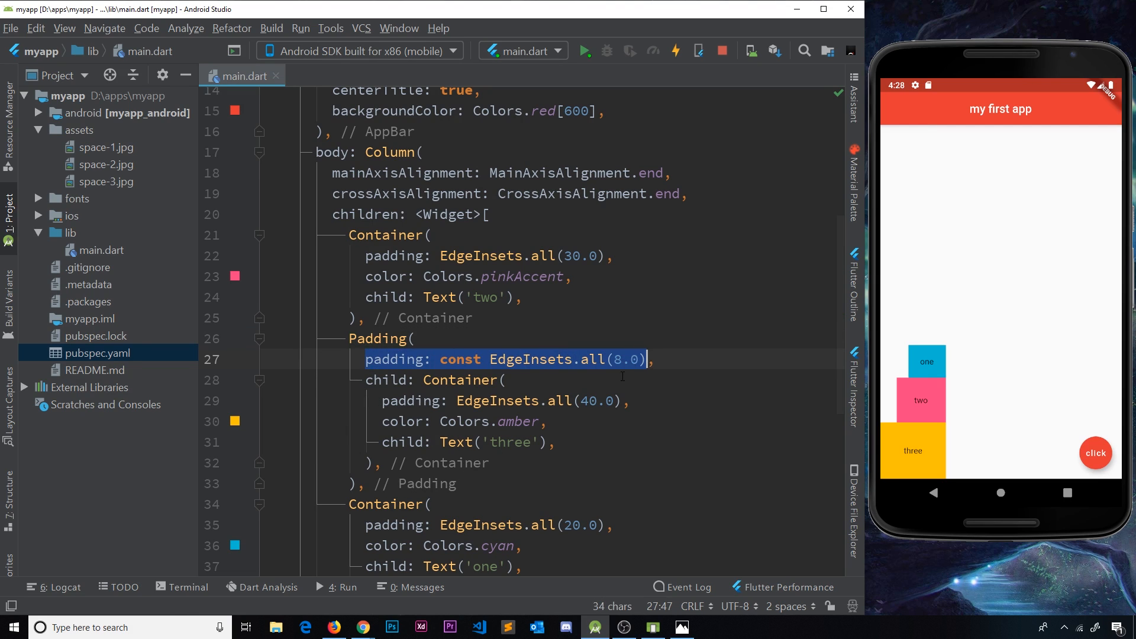
click(615, 360)
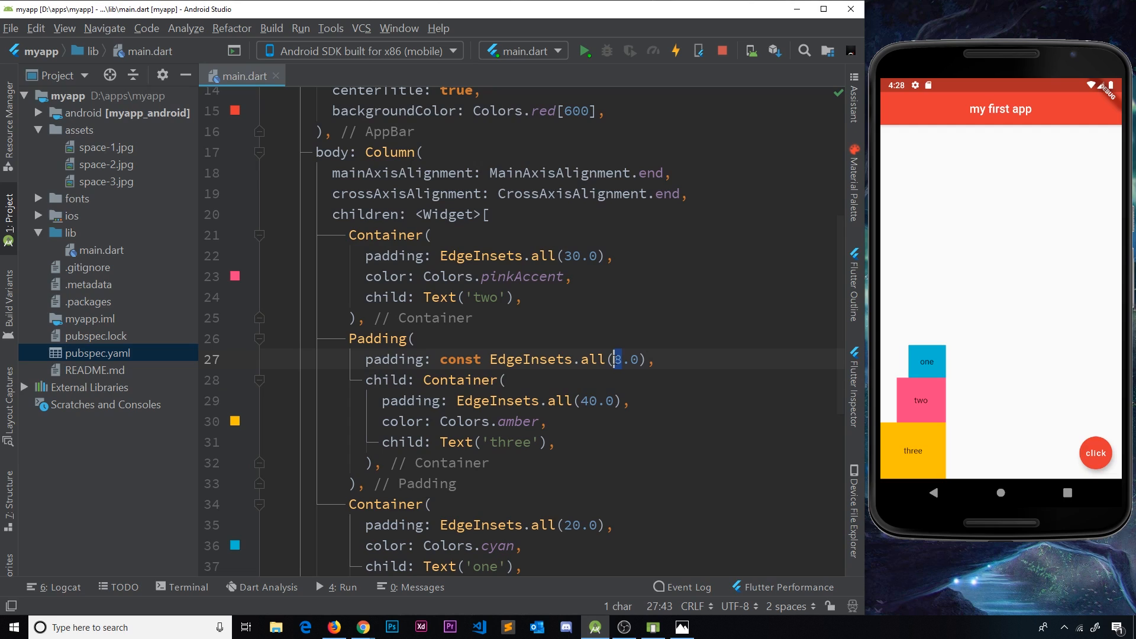
text(16)
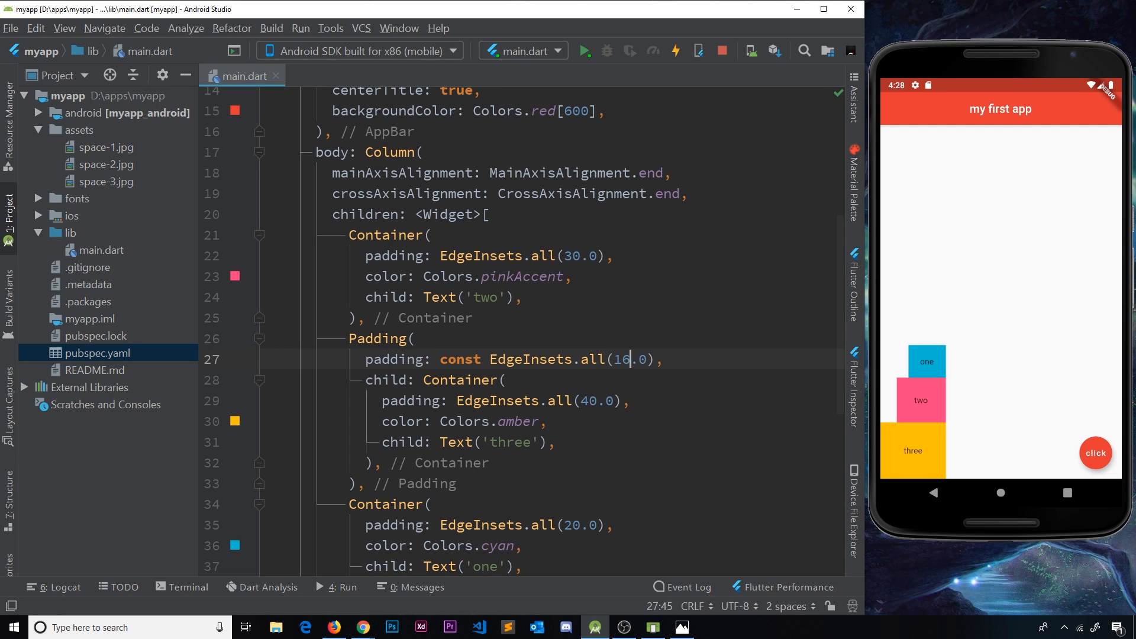
click(673, 51)
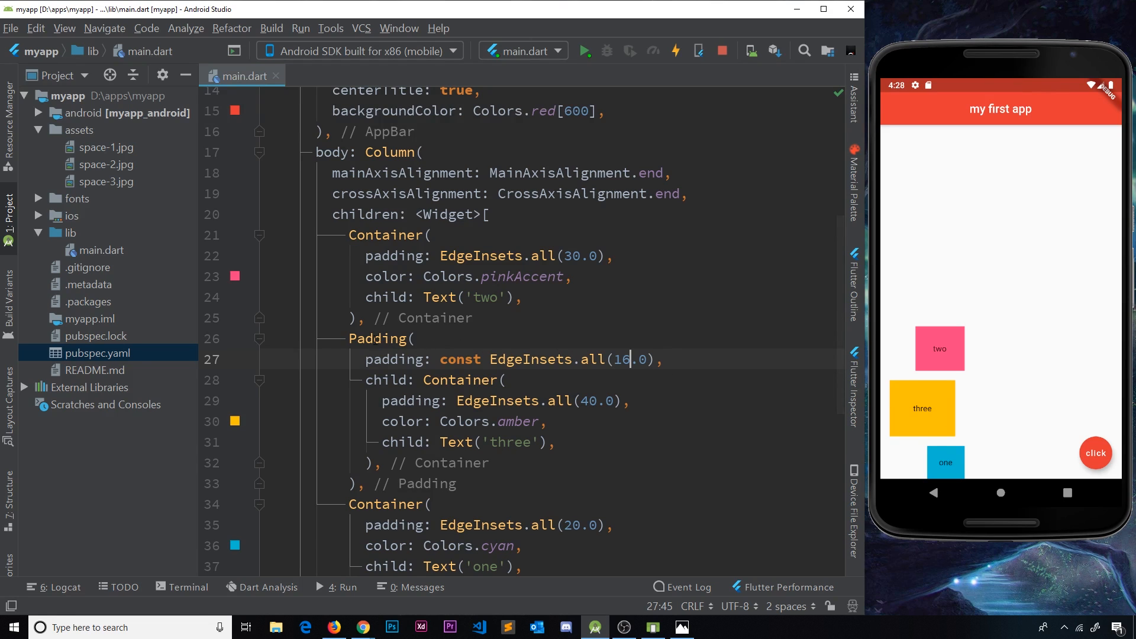
click(372, 339)
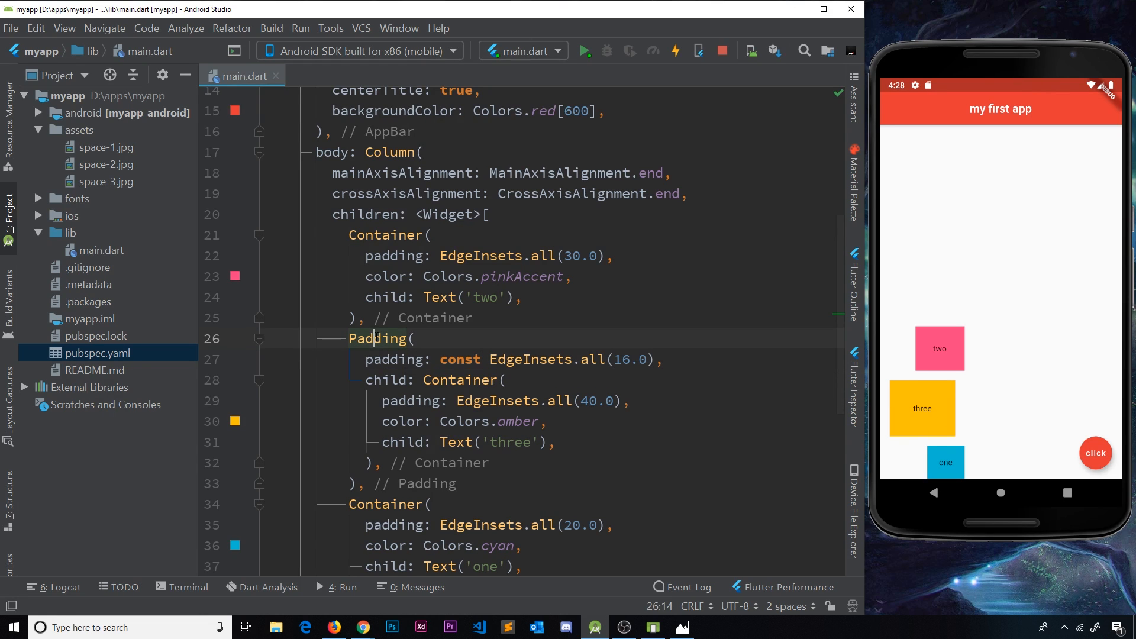
Step: Remove the Padding wrapper so the amber 'three' Container sits directly in the Column again
click(288, 338)
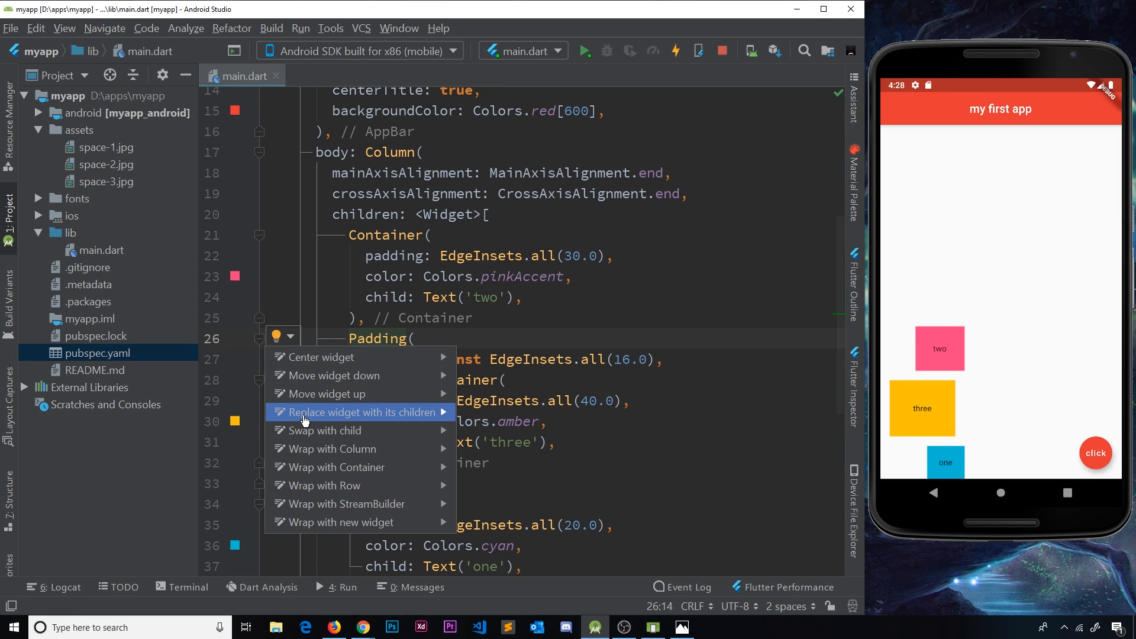
mouse_move(384, 422)
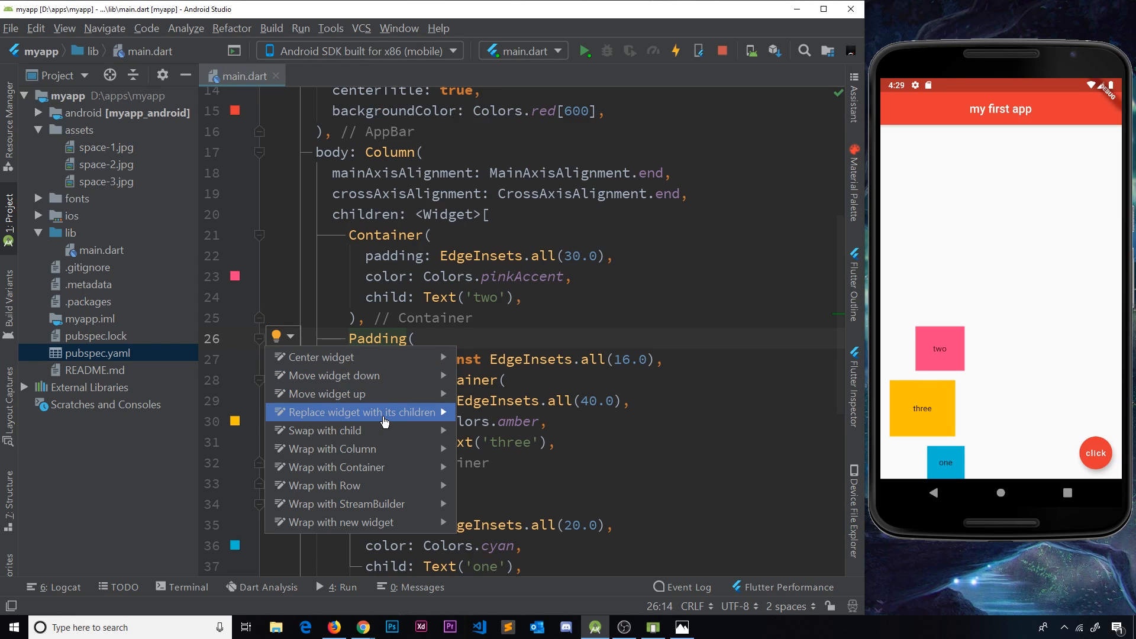
mouse_move(315, 356)
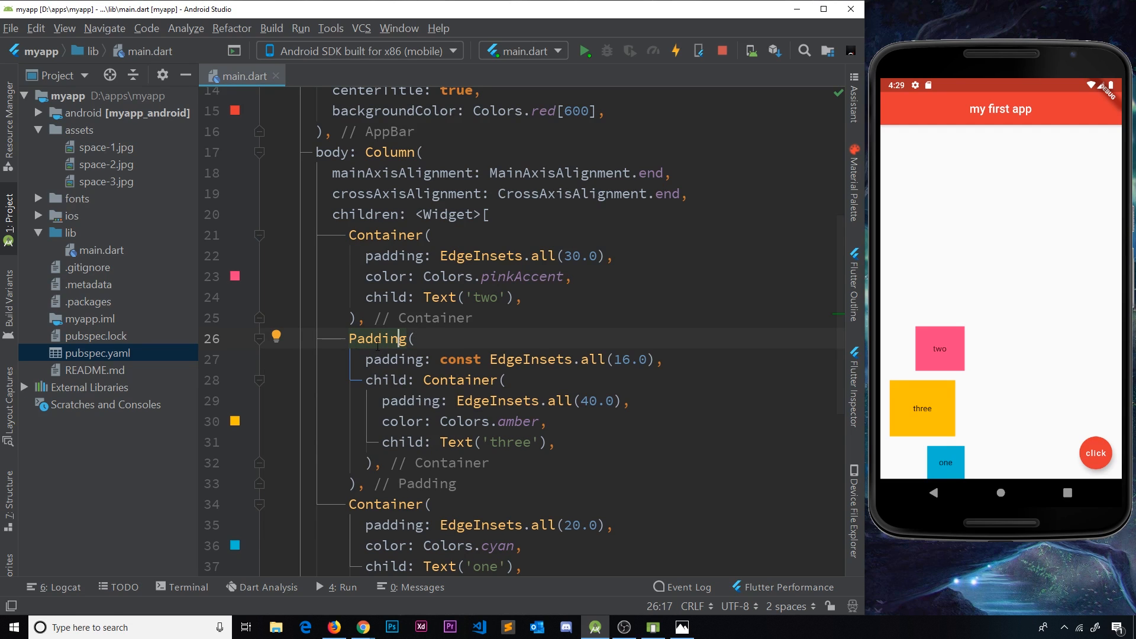
click(371, 338)
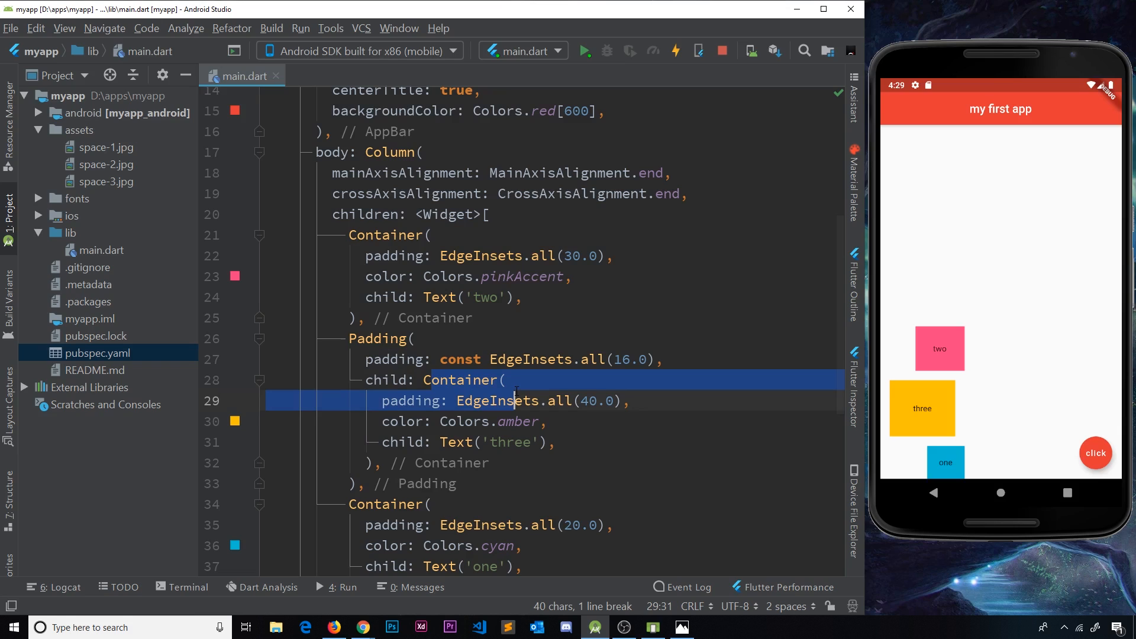
click(291, 339)
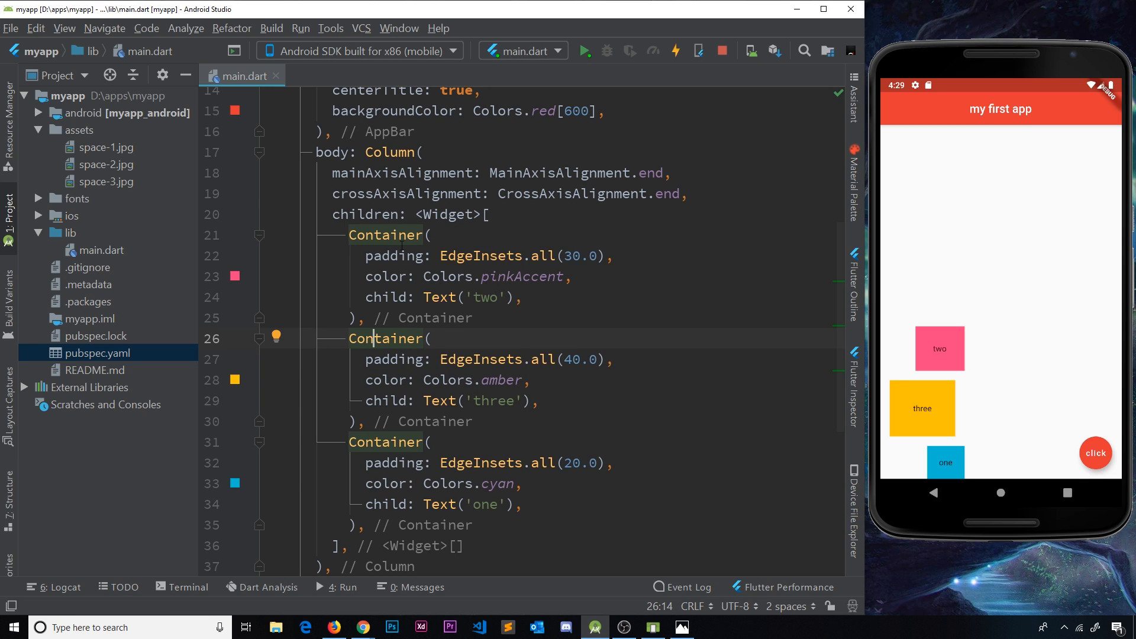
Step: Wrap the pink 'two' Container in Padding of 8.0 via Add padding
click(275, 234)
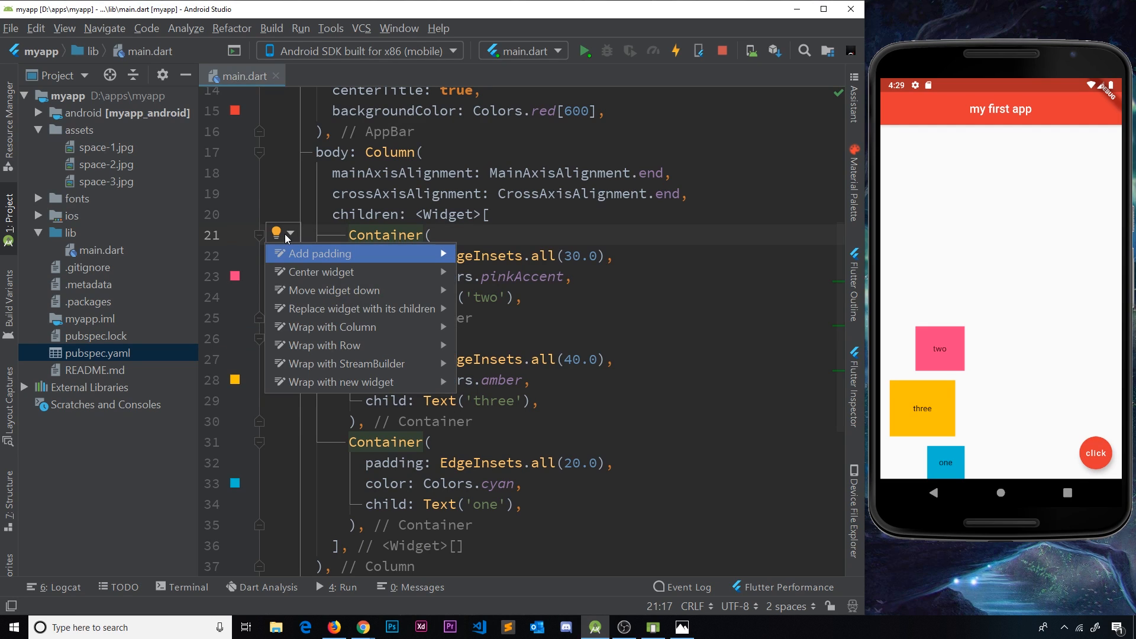
mouse_move(341, 259)
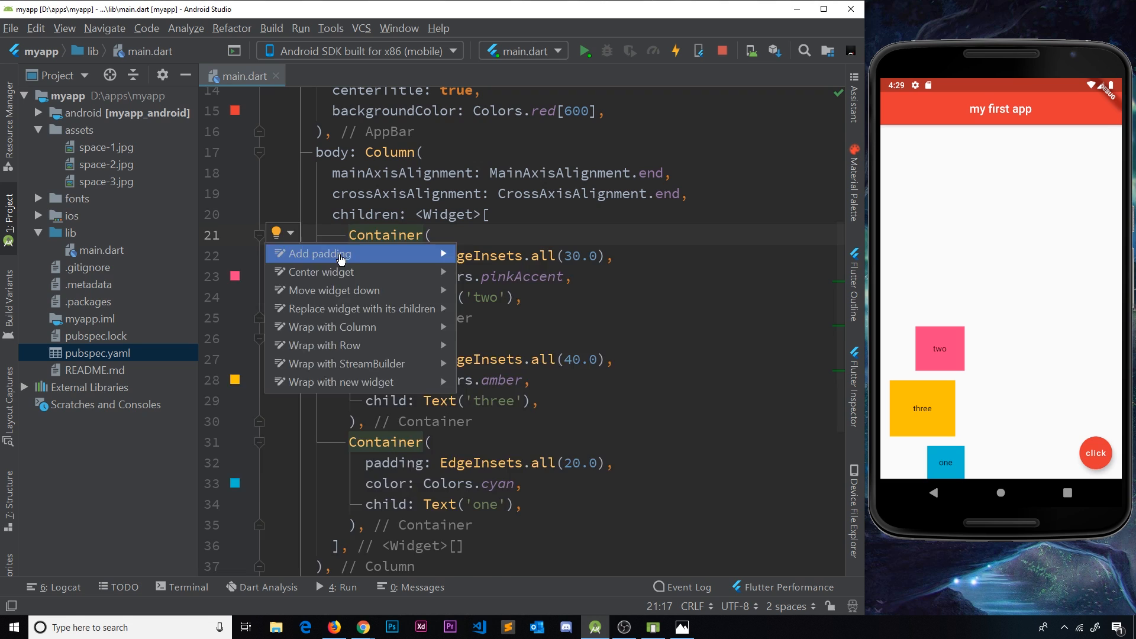
click(318, 253)
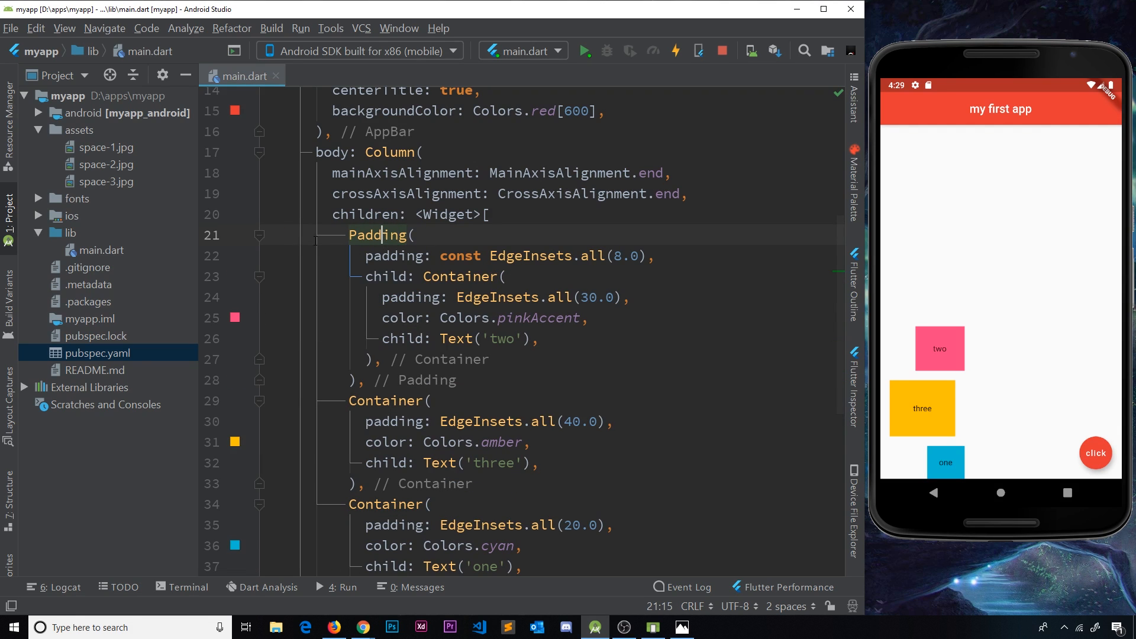
click(275, 232)
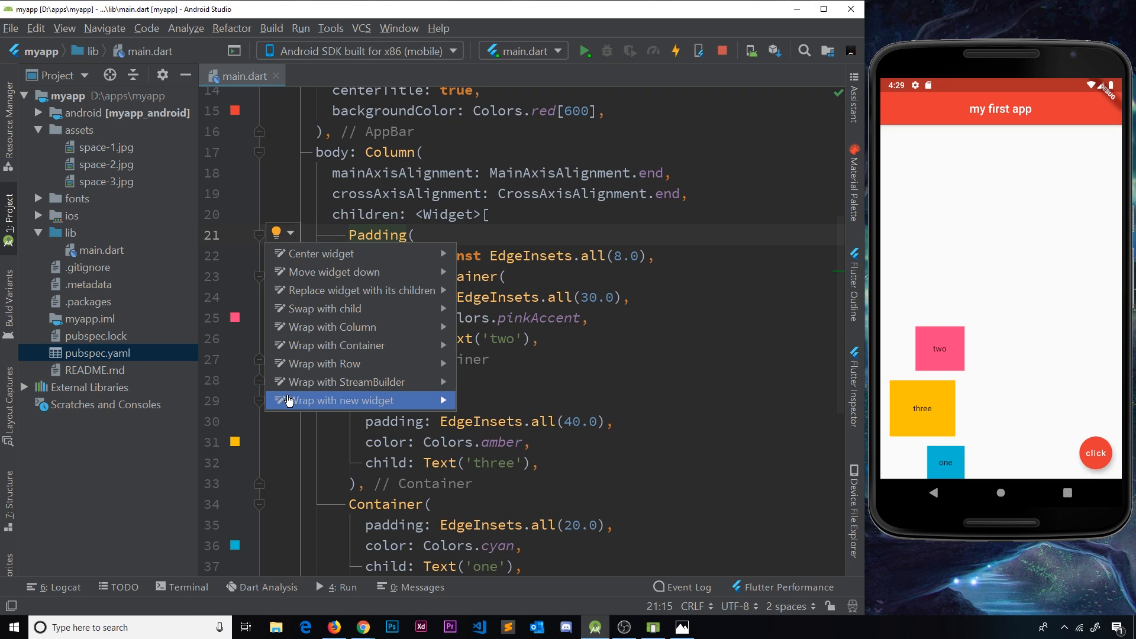
Step: Wrap the padded block with a new widget named Container
click(341, 400)
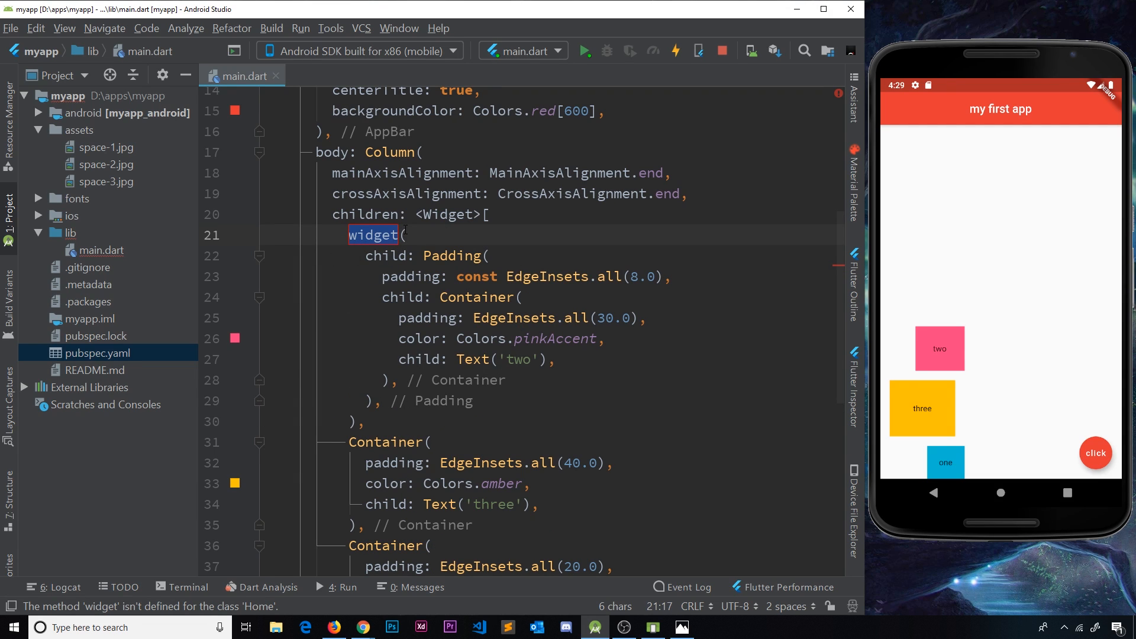
text(Container()
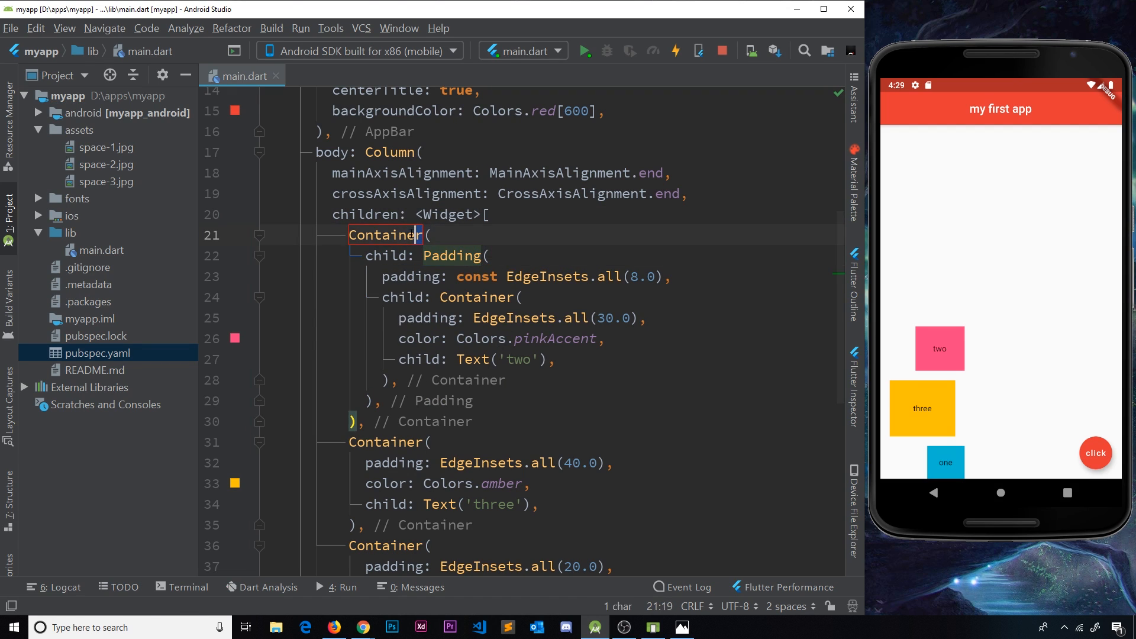
double_click(386, 235)
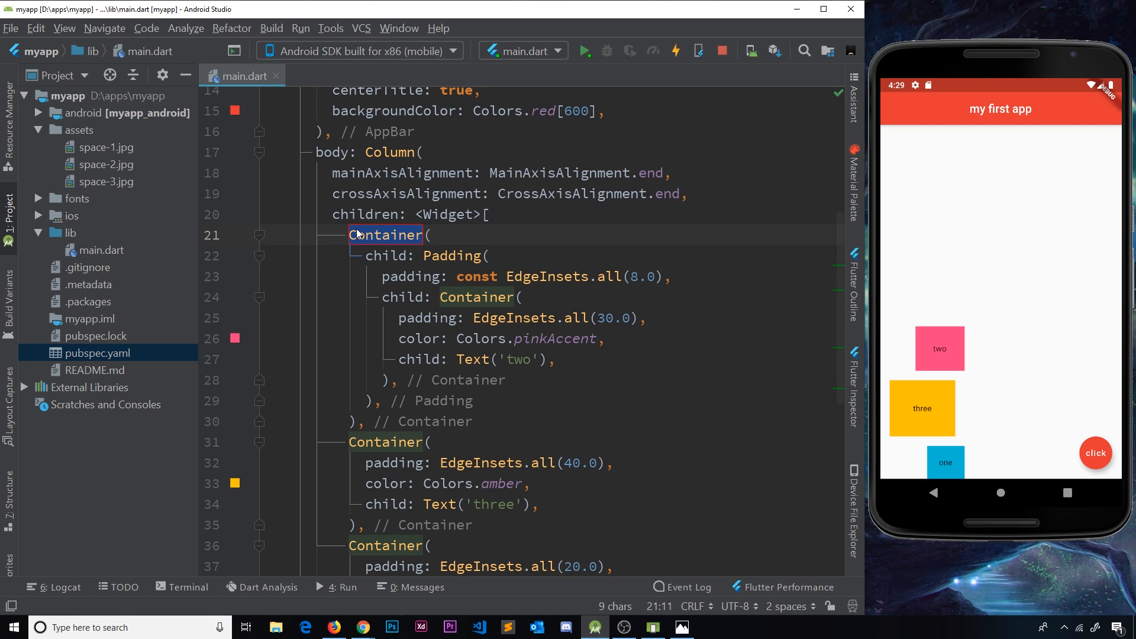
click(505, 276)
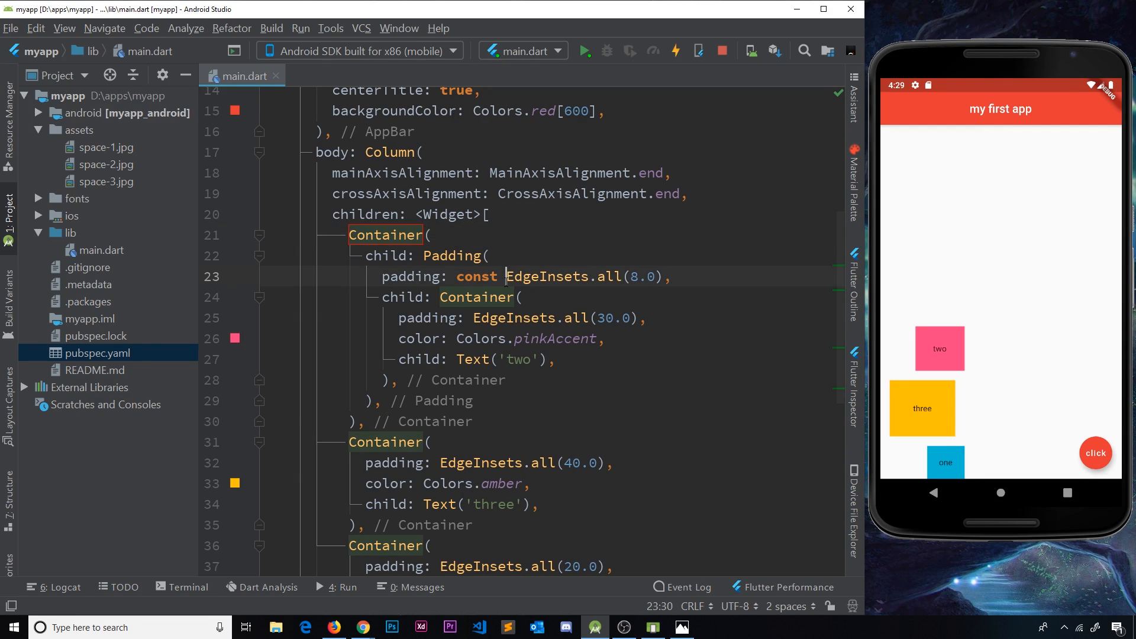
Step: Undo the extra wrappers and wrap the pink 'two' Container in a Center widget instead
click(423, 234)
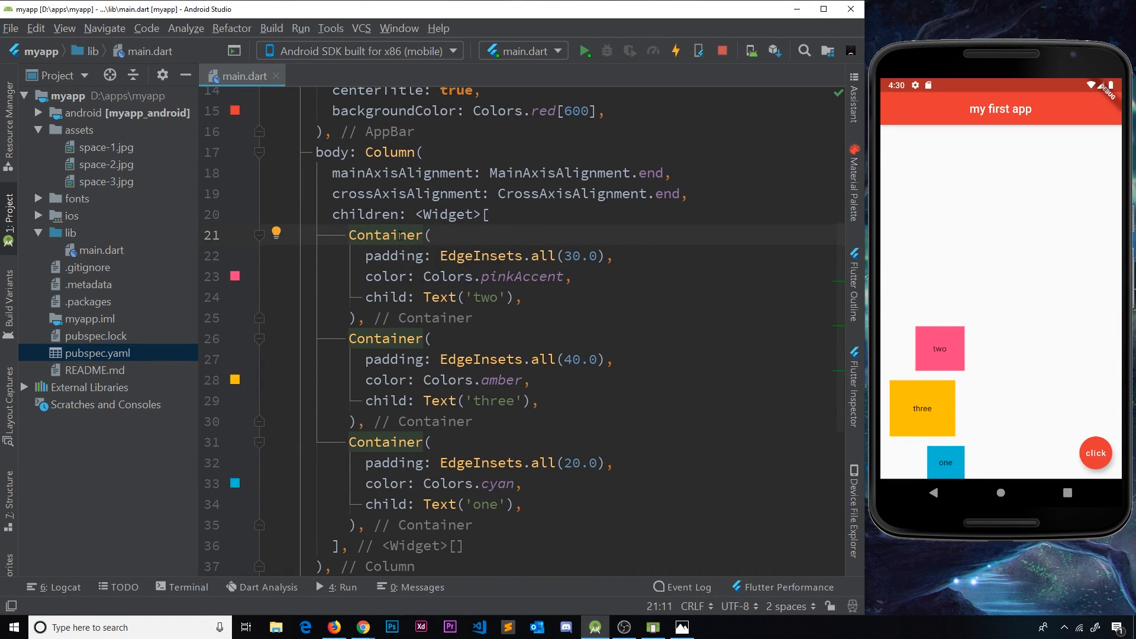
click(399, 234)
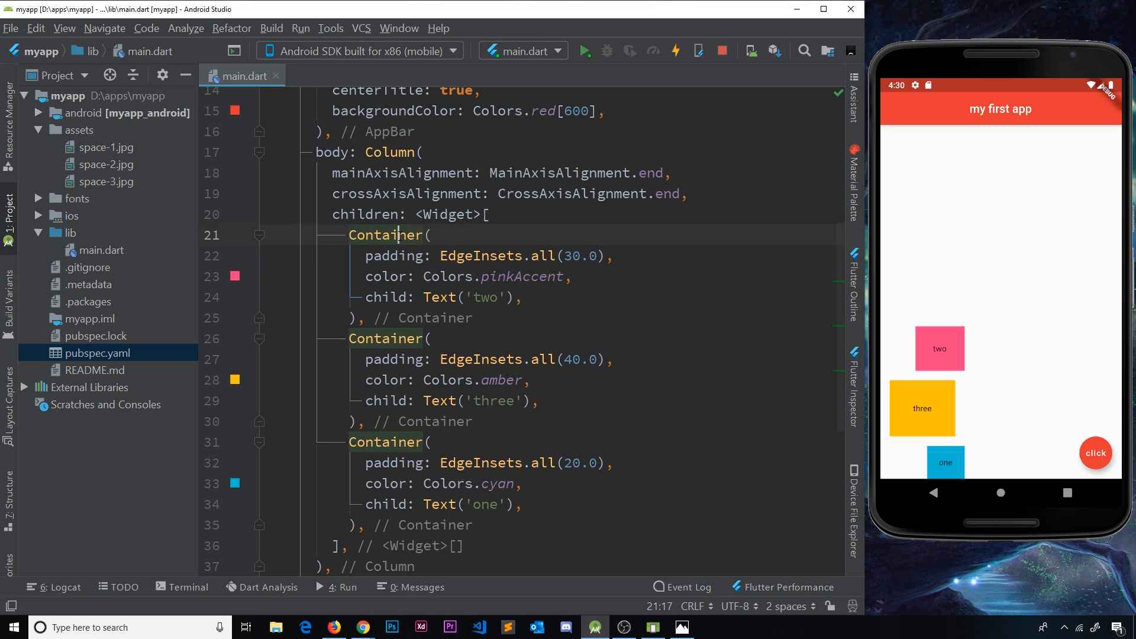
mouse_move(290, 234)
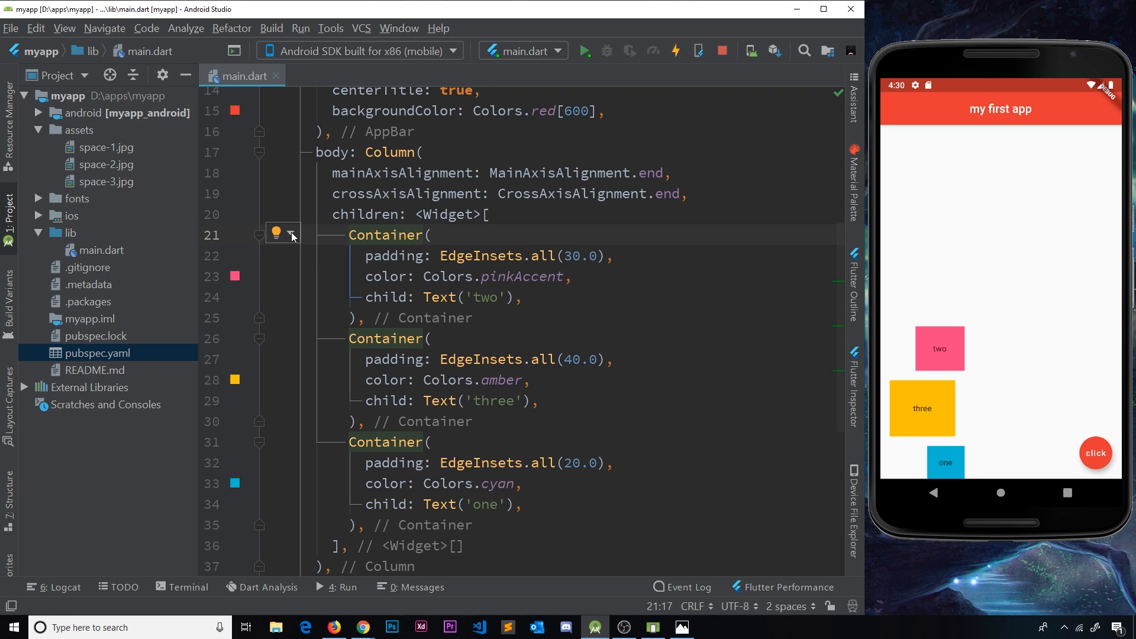
click(275, 233)
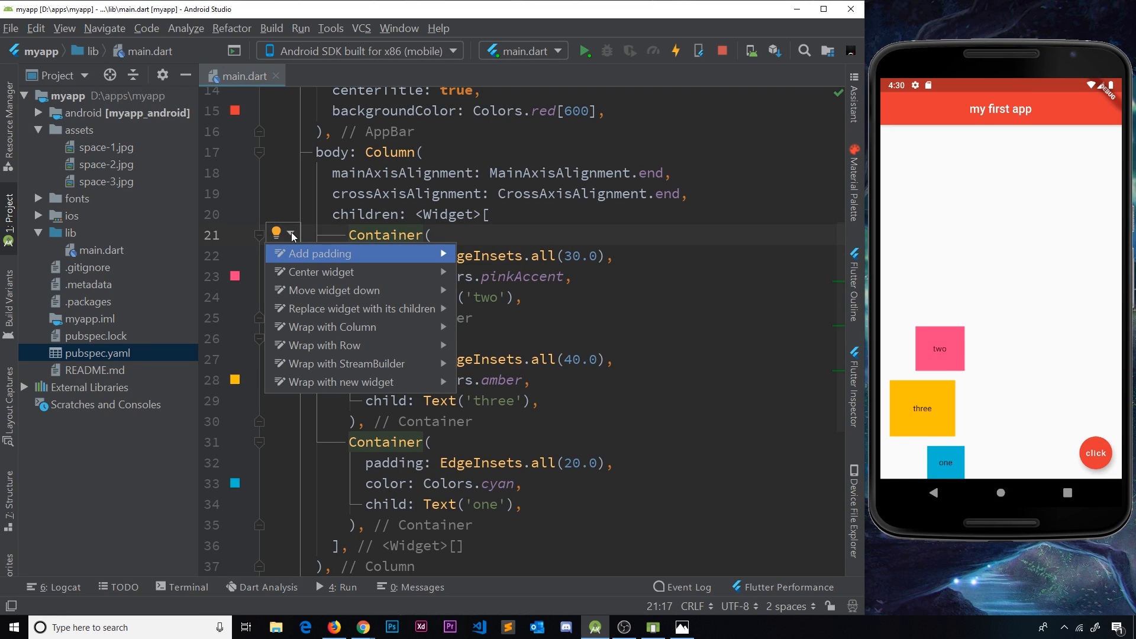
click(320, 272)
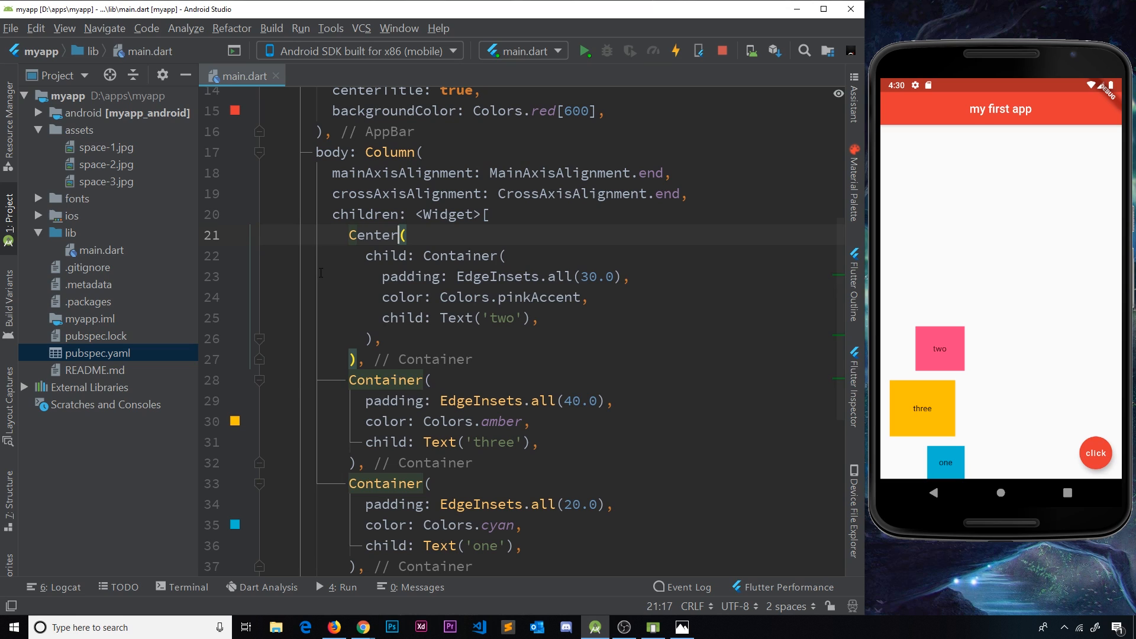
double_click(374, 234)
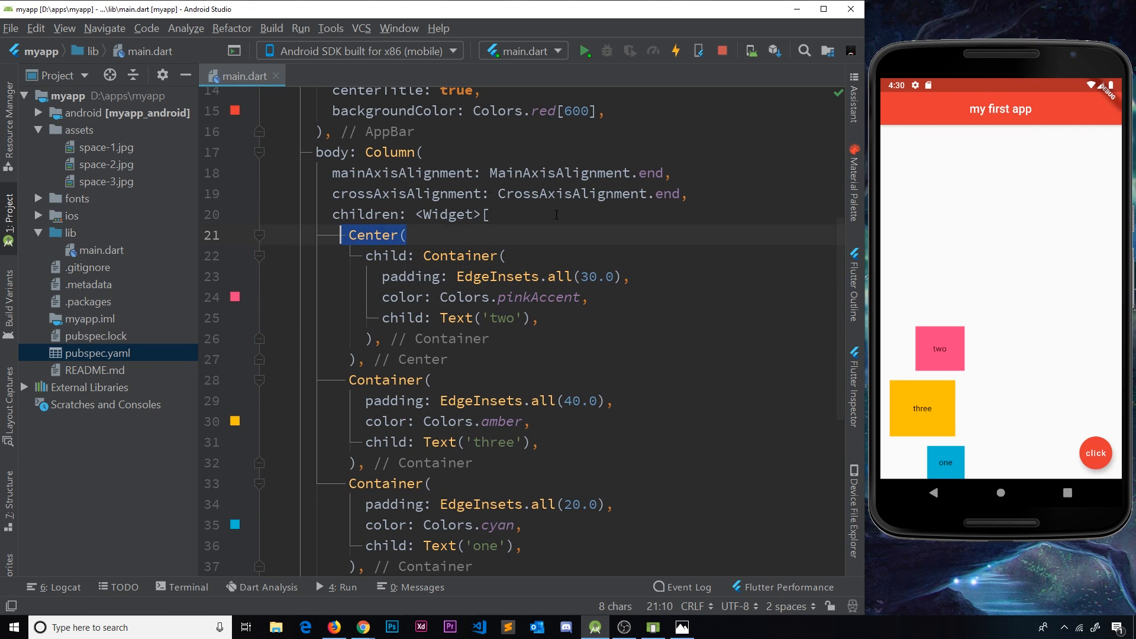
Step: Undo the Center wrap, try Wrap with Row on the pink 'two' Container, then undo back to plain Containers
text(z)
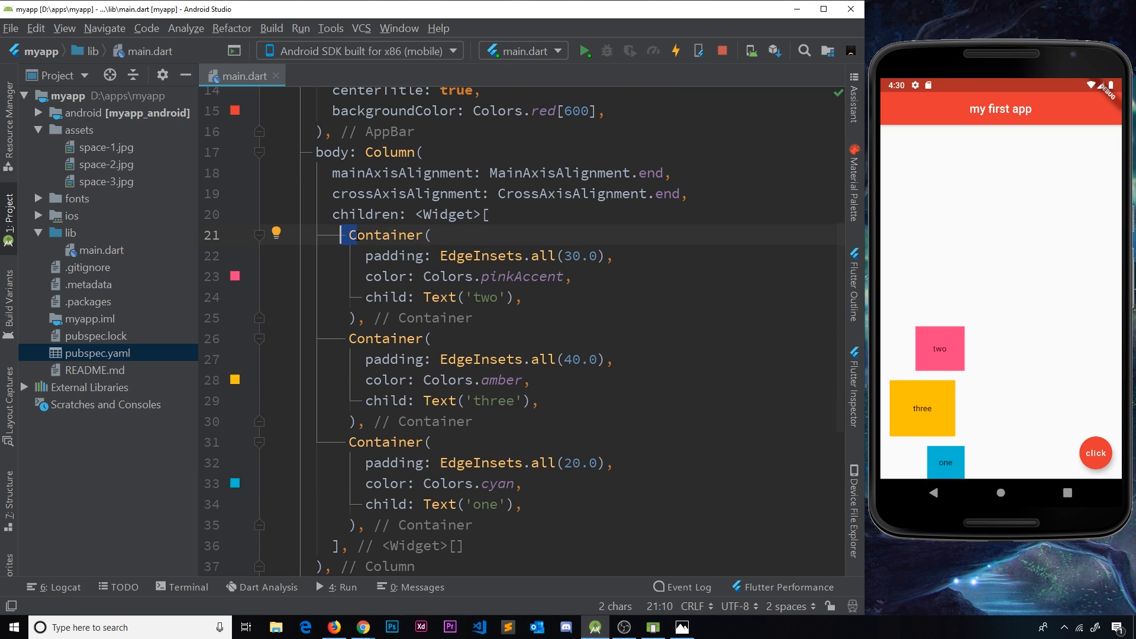
click(276, 233)
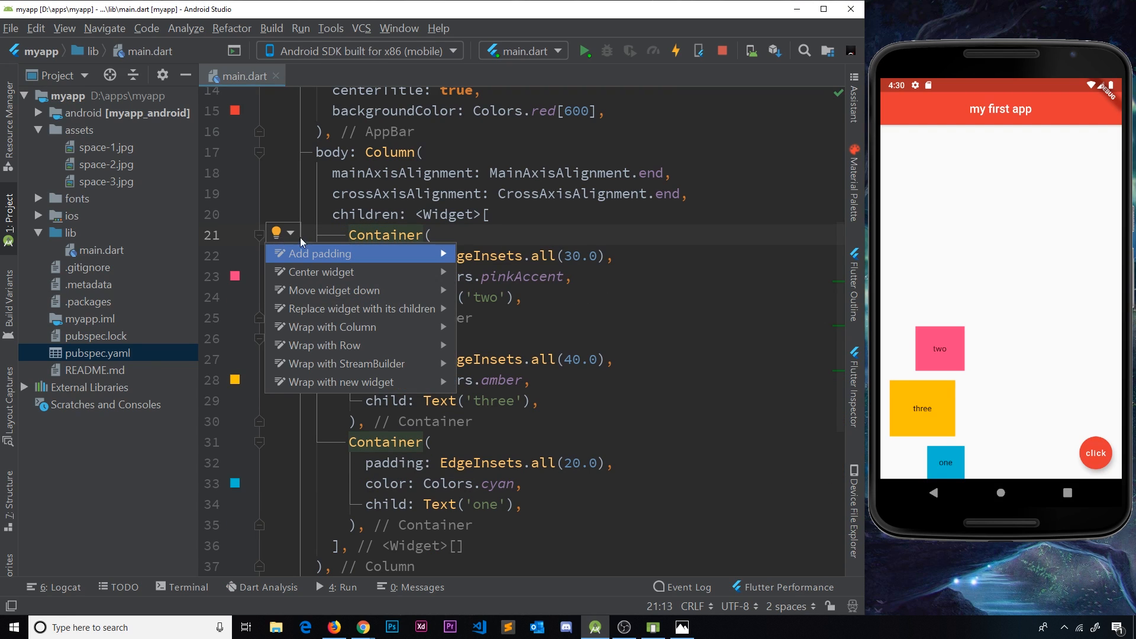
mouse_move(340, 345)
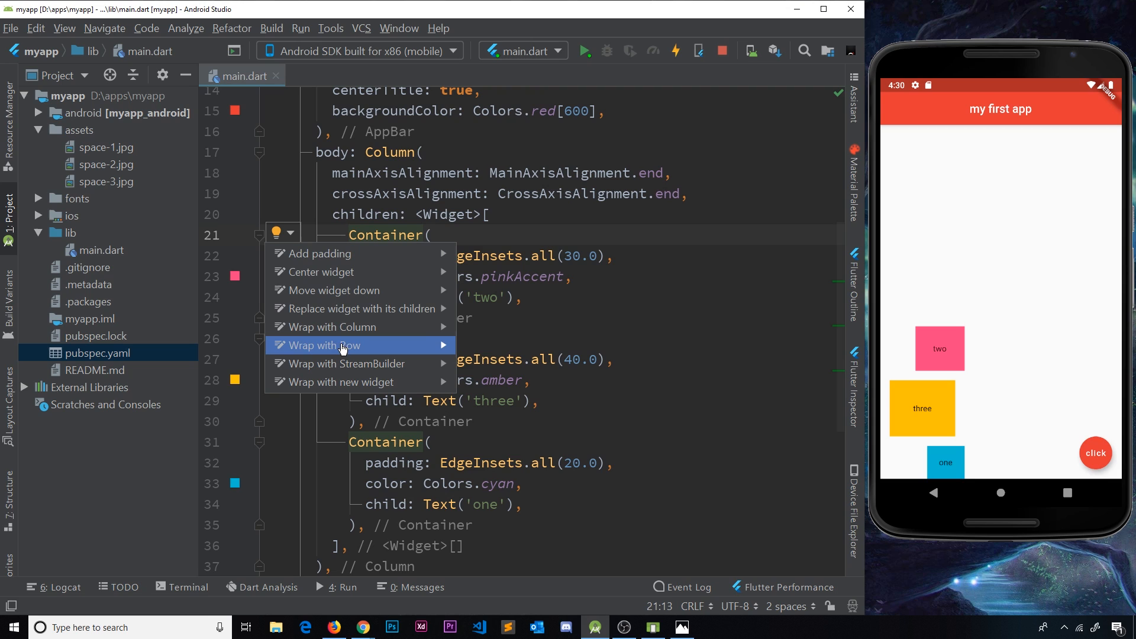
click(330, 346)
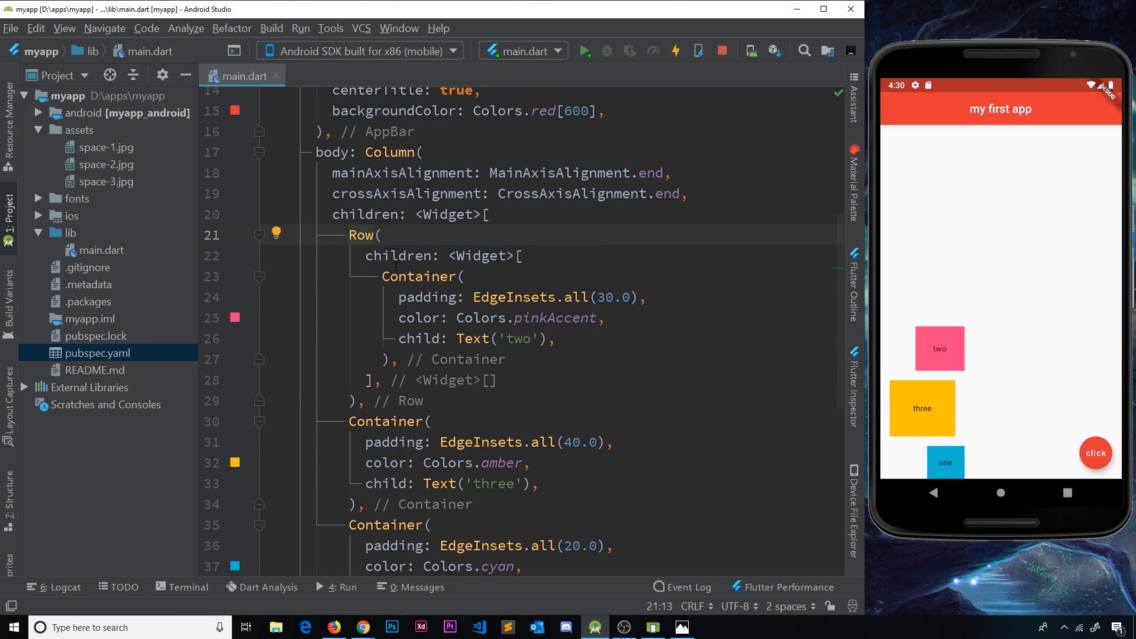
double_click(479, 256)
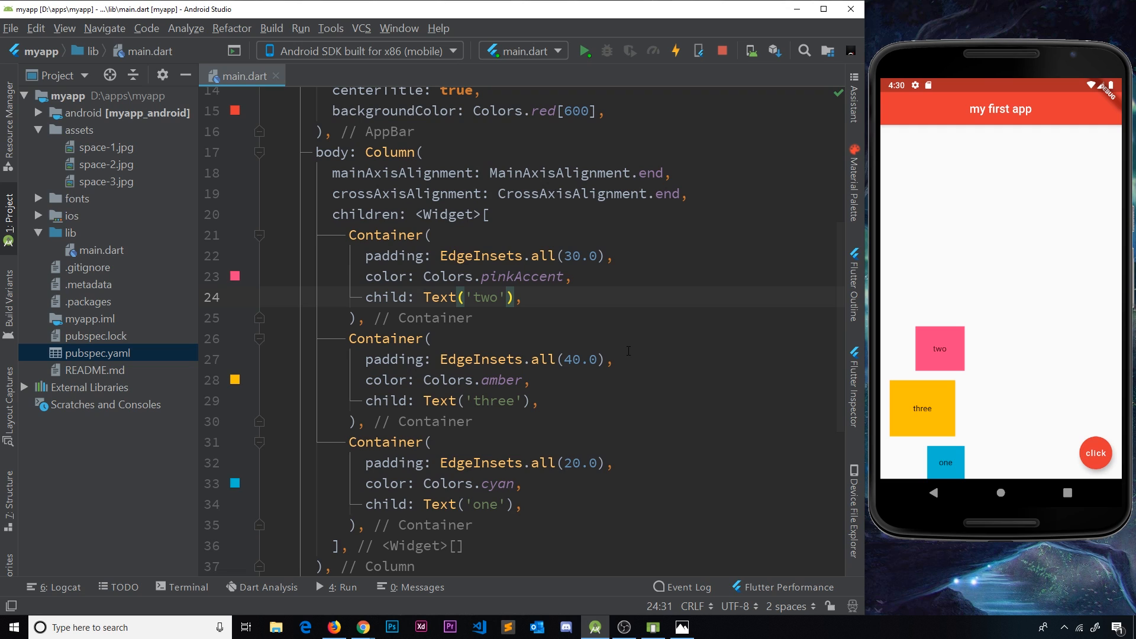
Step: Maximise the IDE and show the Flutter Outline widget tree with Containers 'two', 'three', 'one'
click(673, 50)
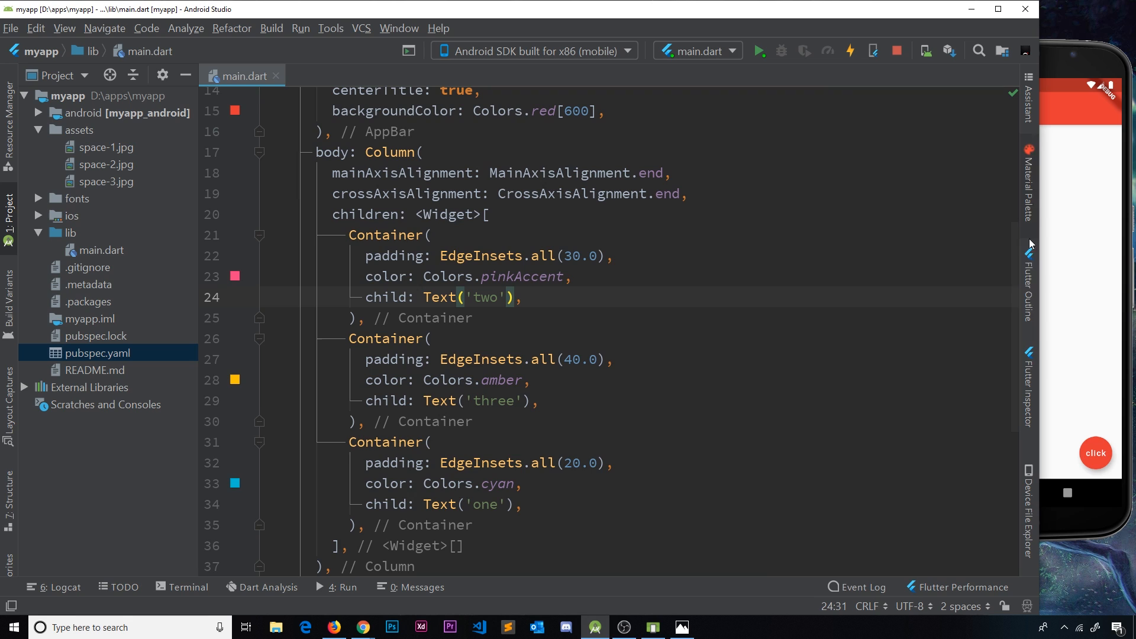
click(1028, 283)
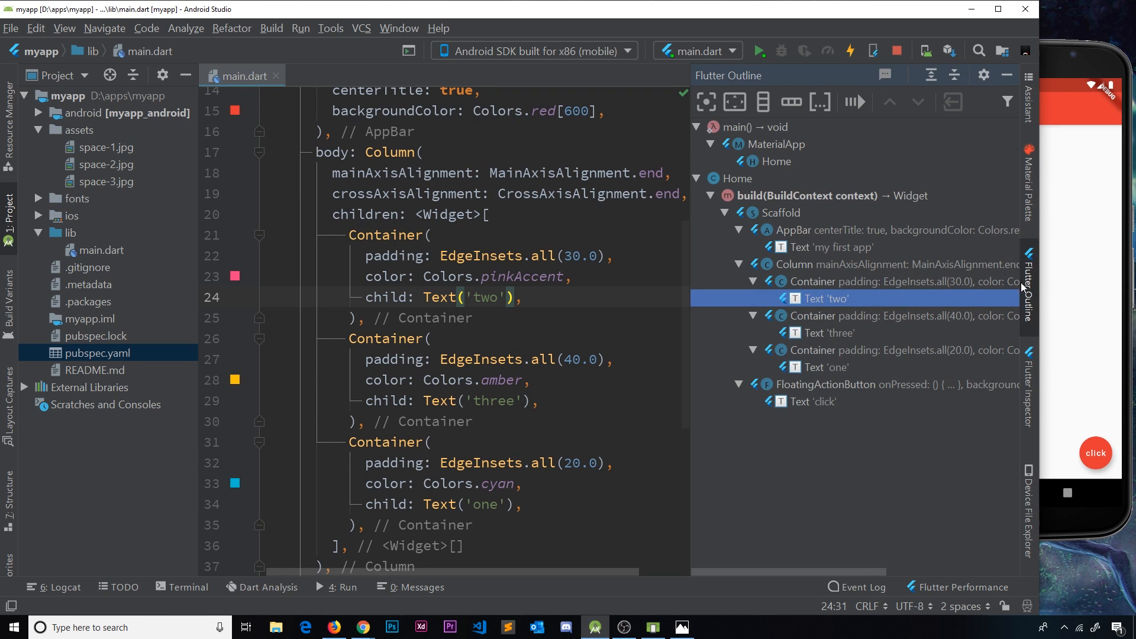
mouse_move(876, 249)
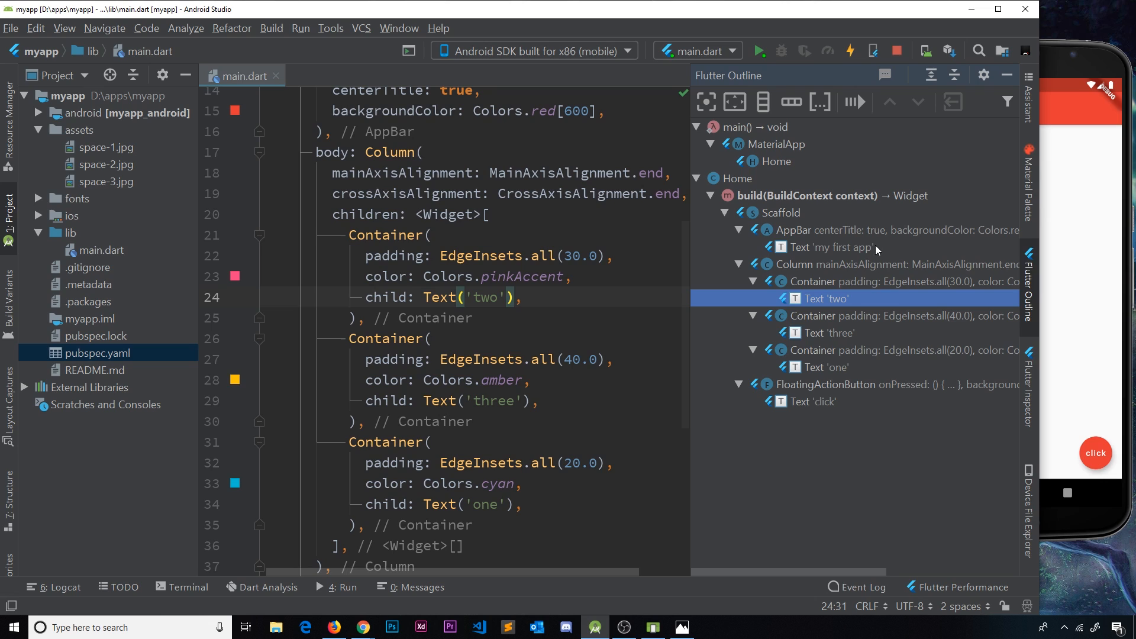
mouse_move(793, 250)
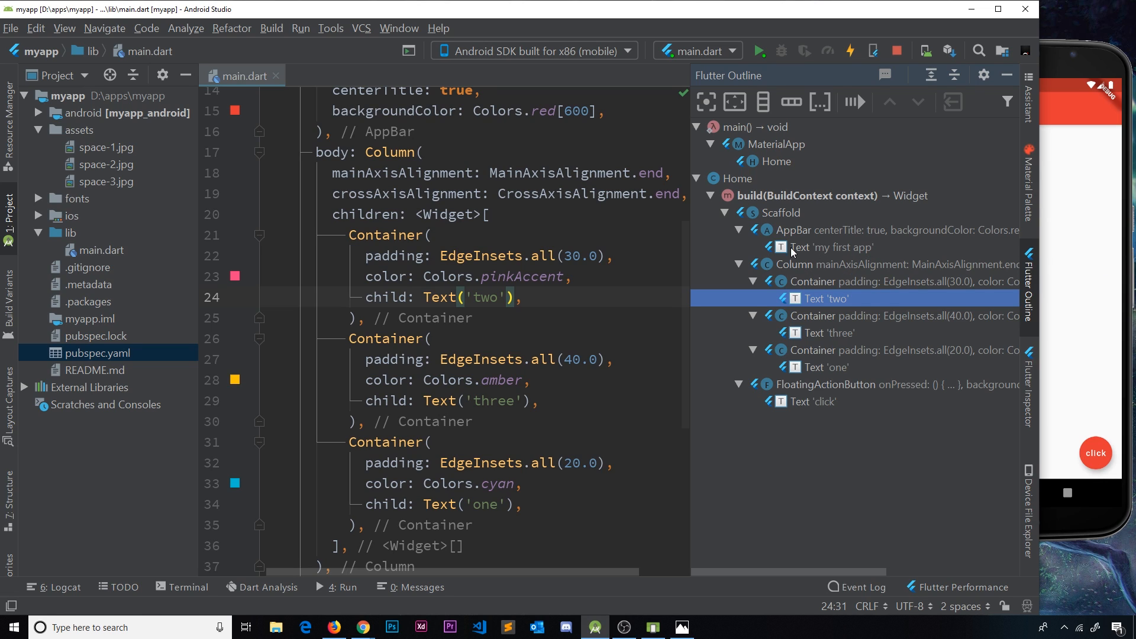
mouse_move(717, 181)
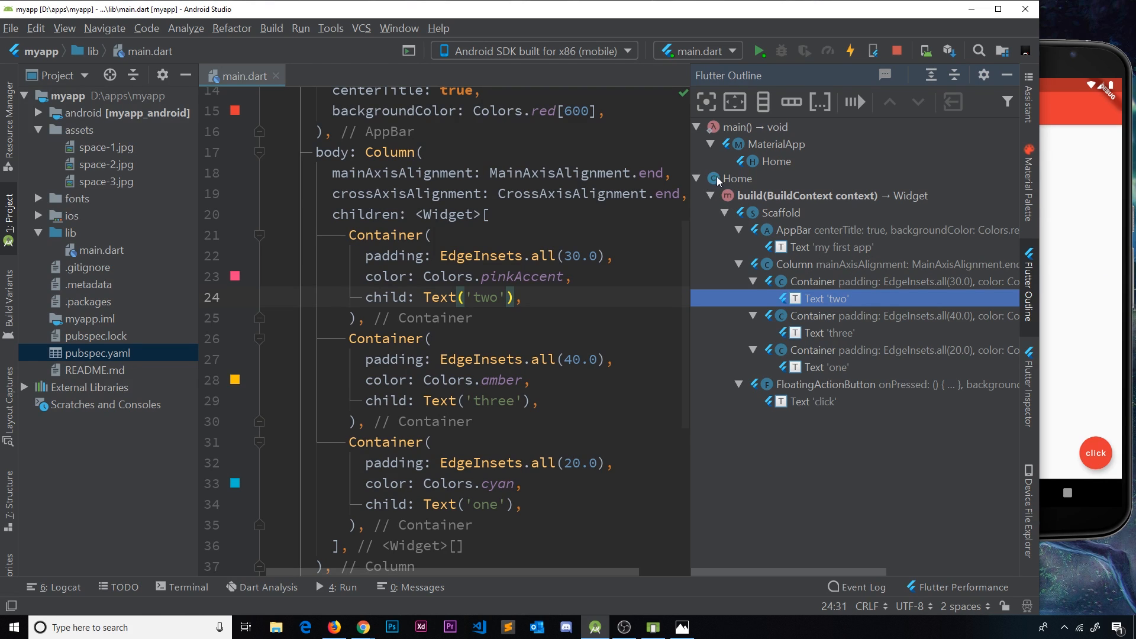
mouse_move(773, 234)
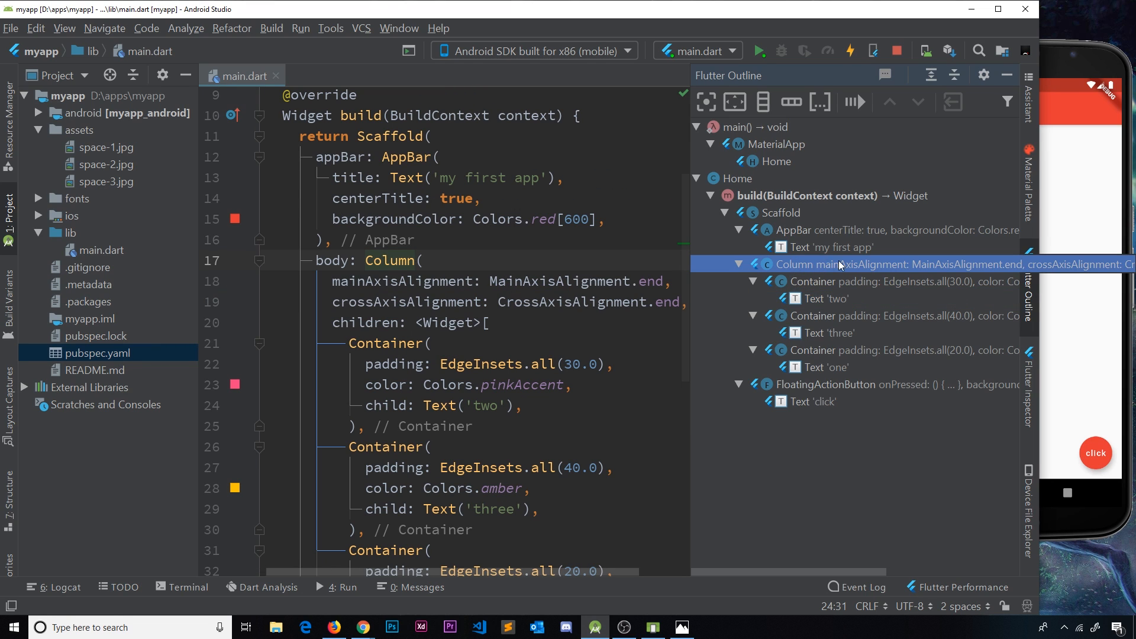
click(811, 282)
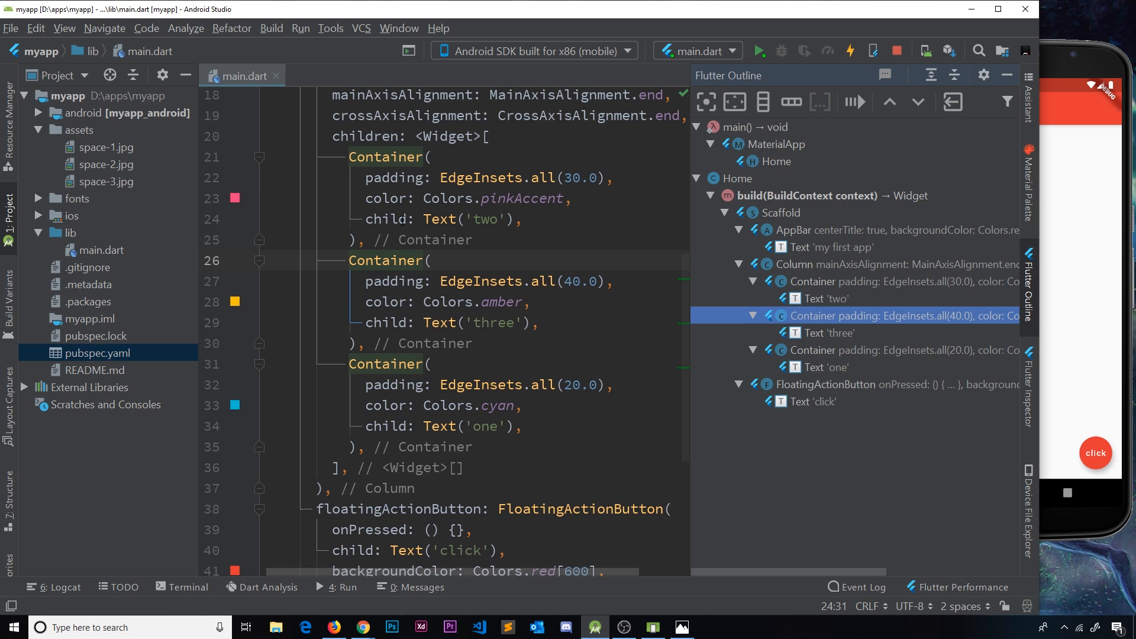
mouse_move(821, 356)
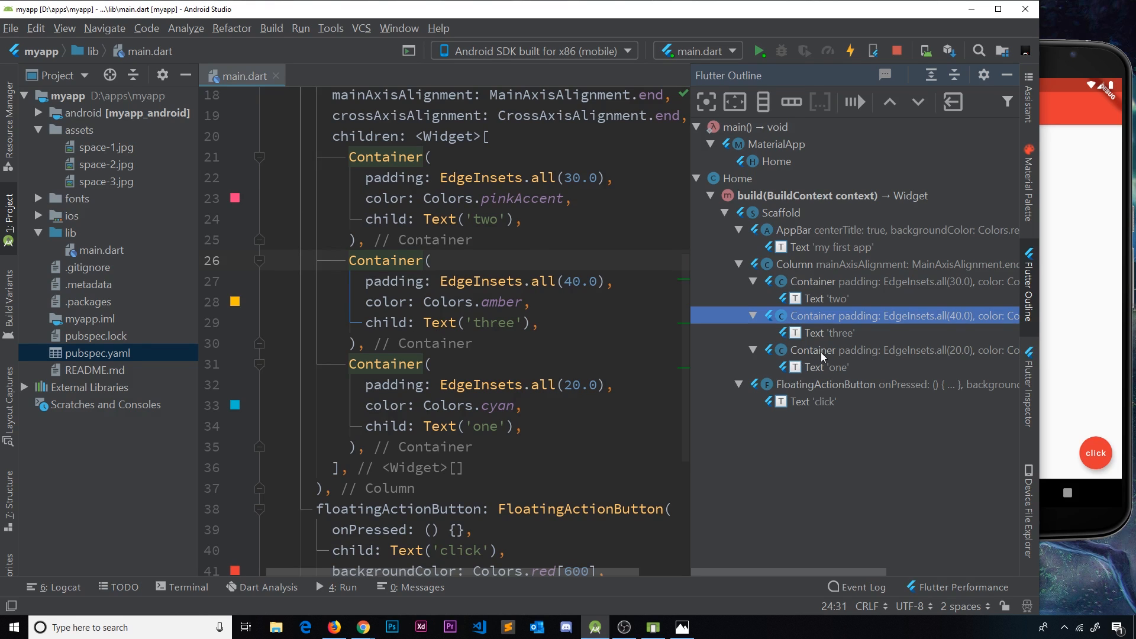
right_click(822, 315)
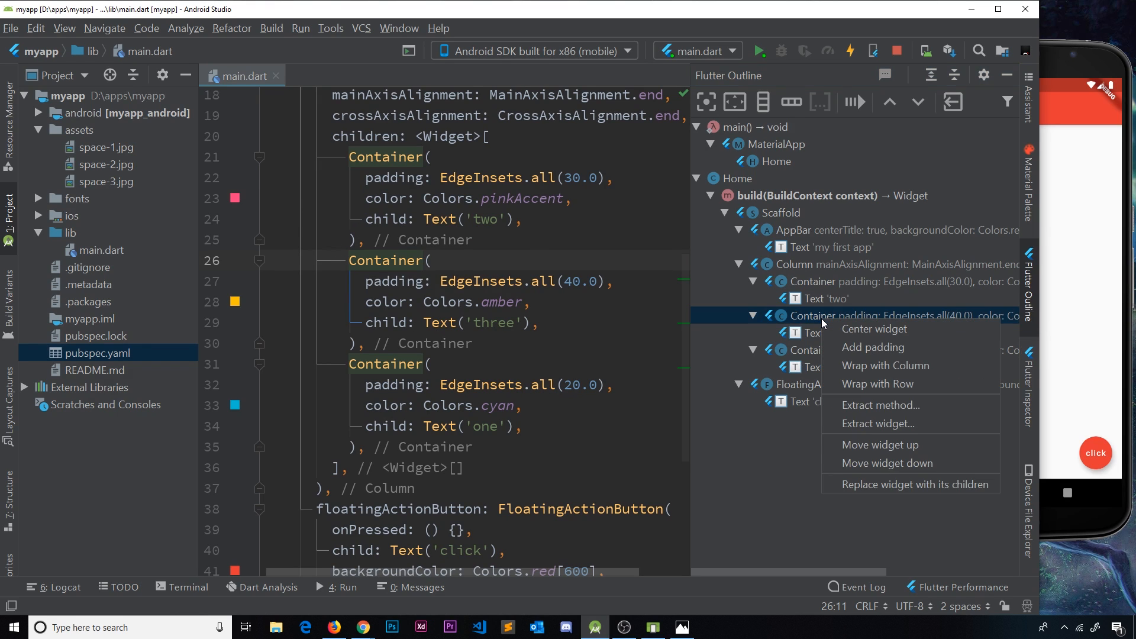
mouse_move(909, 483)
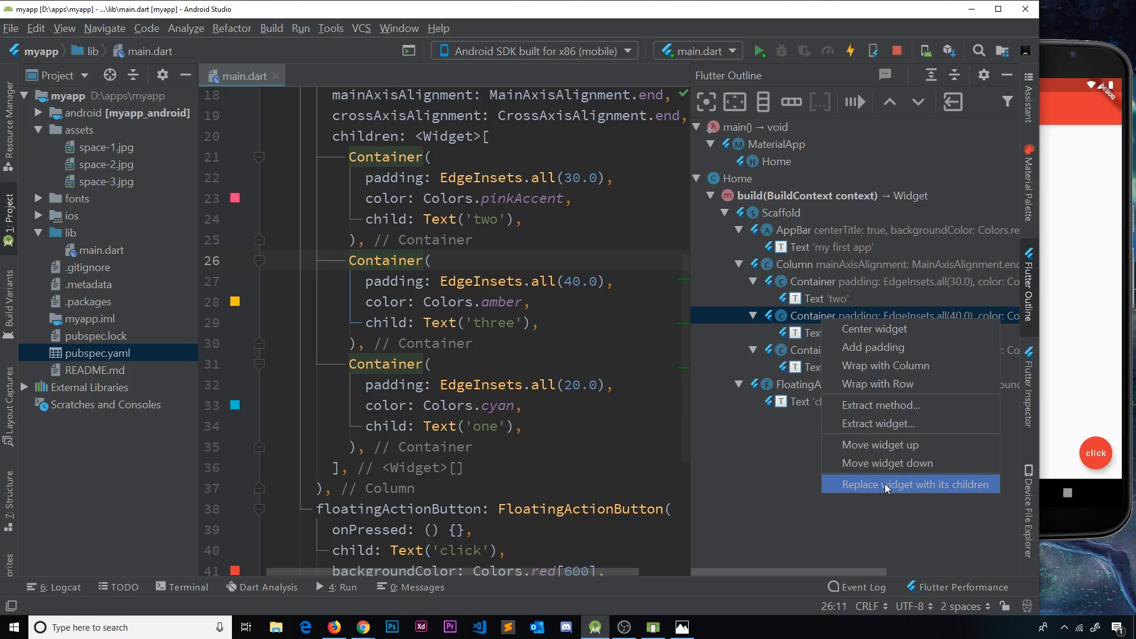
mouse_move(910, 484)
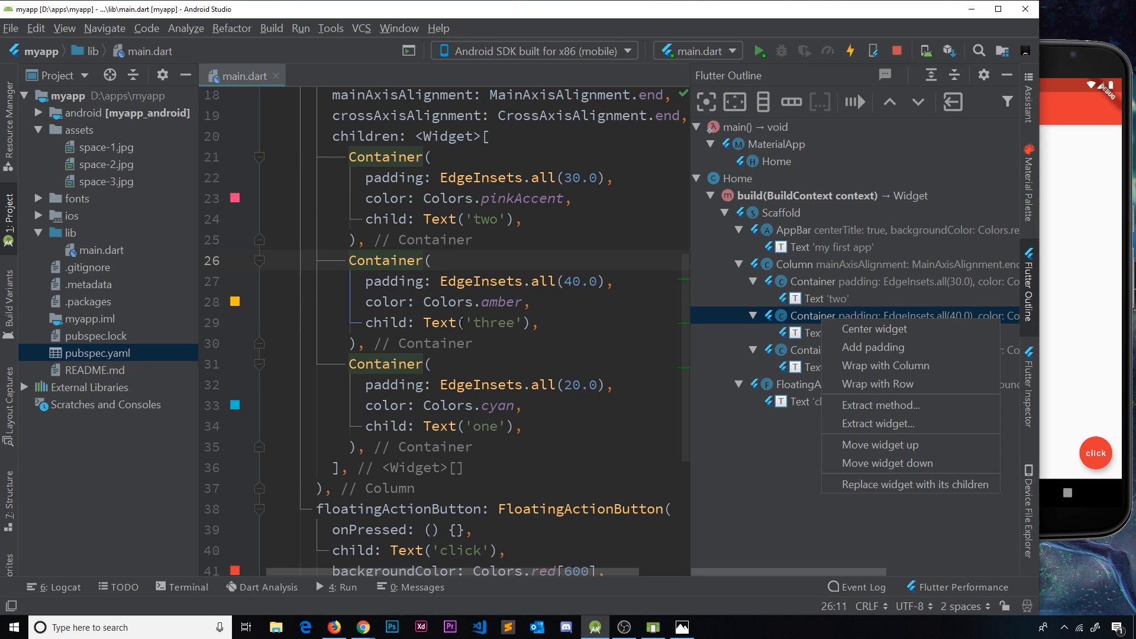
mouse_move(884, 463)
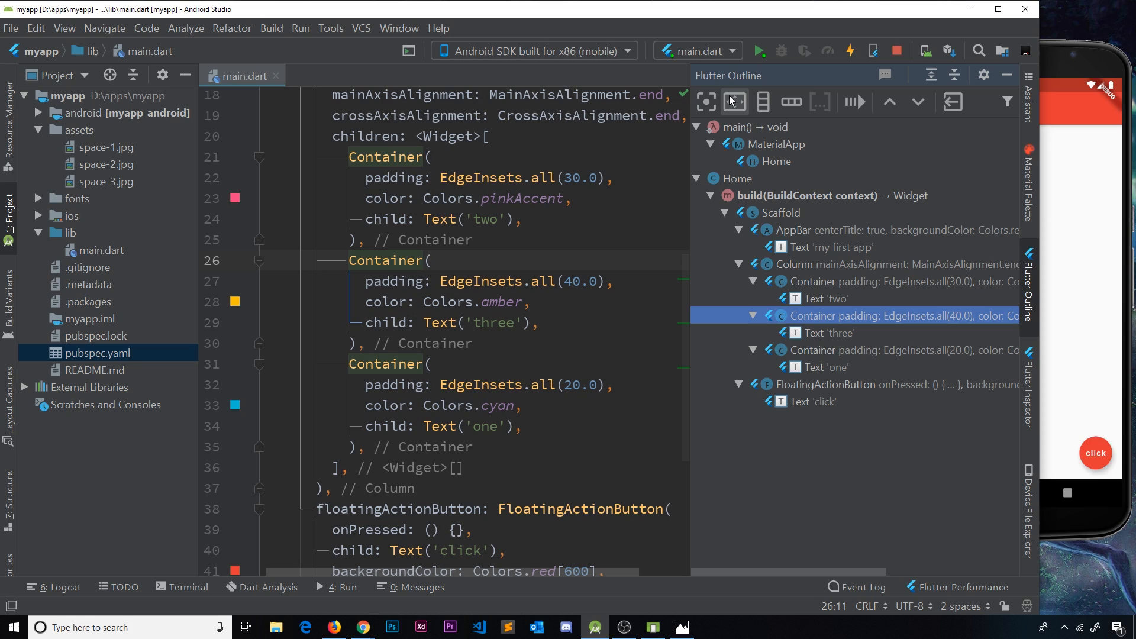
mouse_move(705, 102)
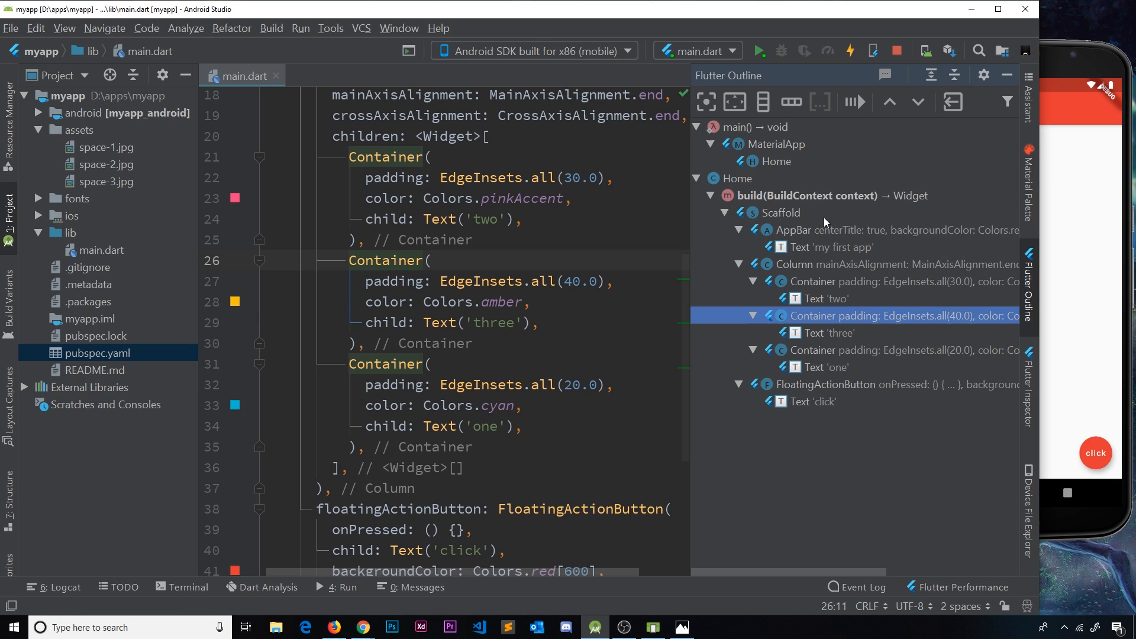
mouse_move(915, 102)
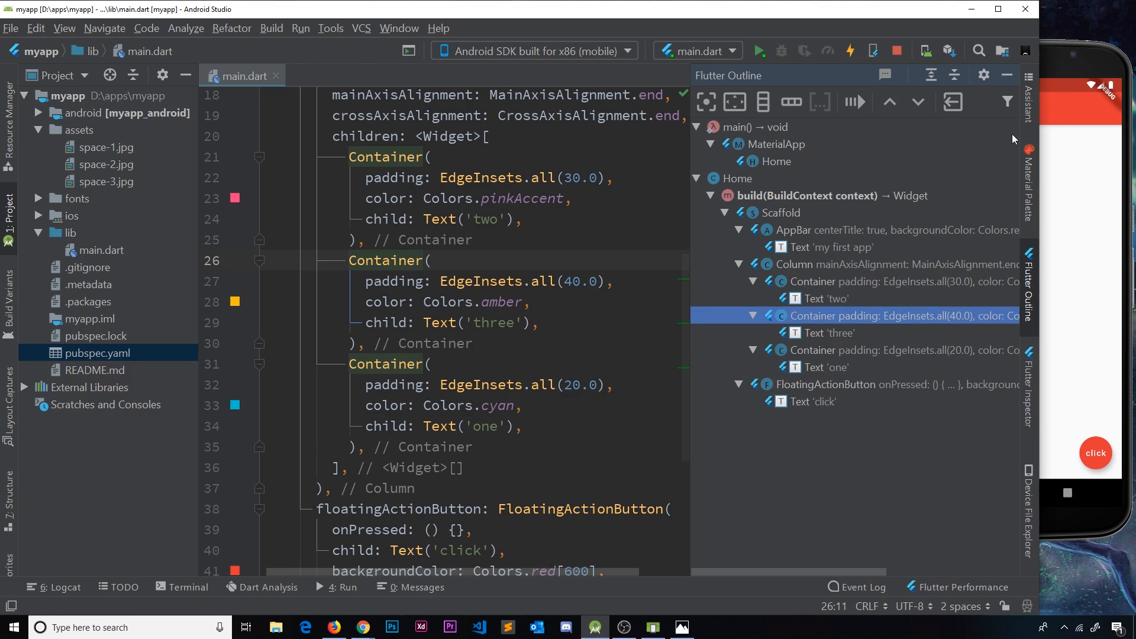
Step: Hide the Flutter Outline panel, leaving main.dart with the two, three, one Containers
click(1005, 74)
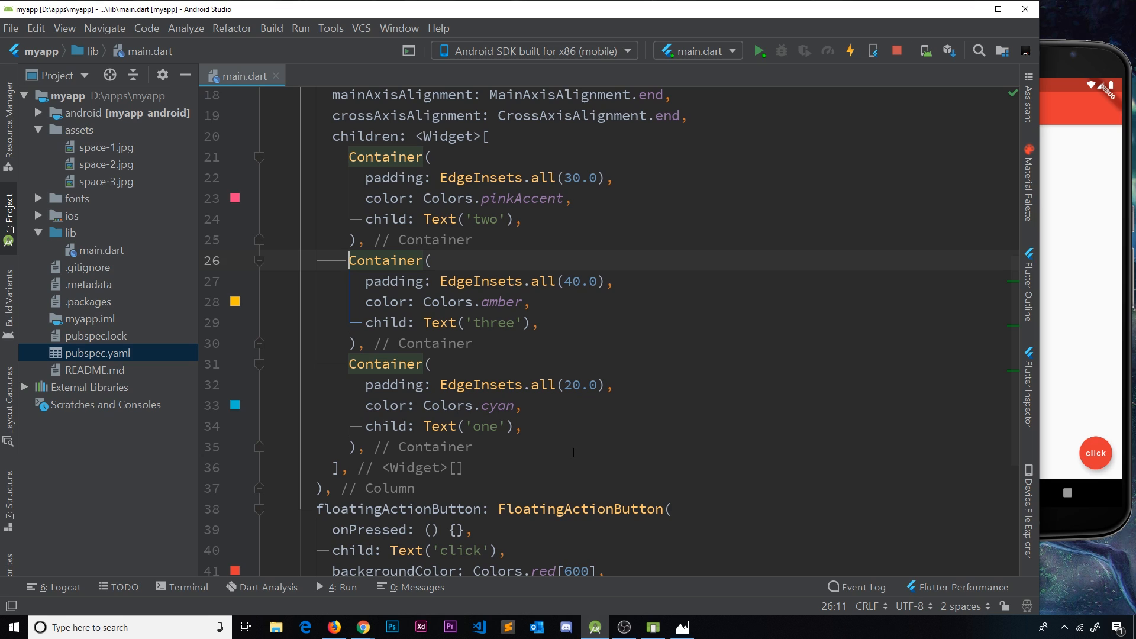
mouse_move(744, 434)
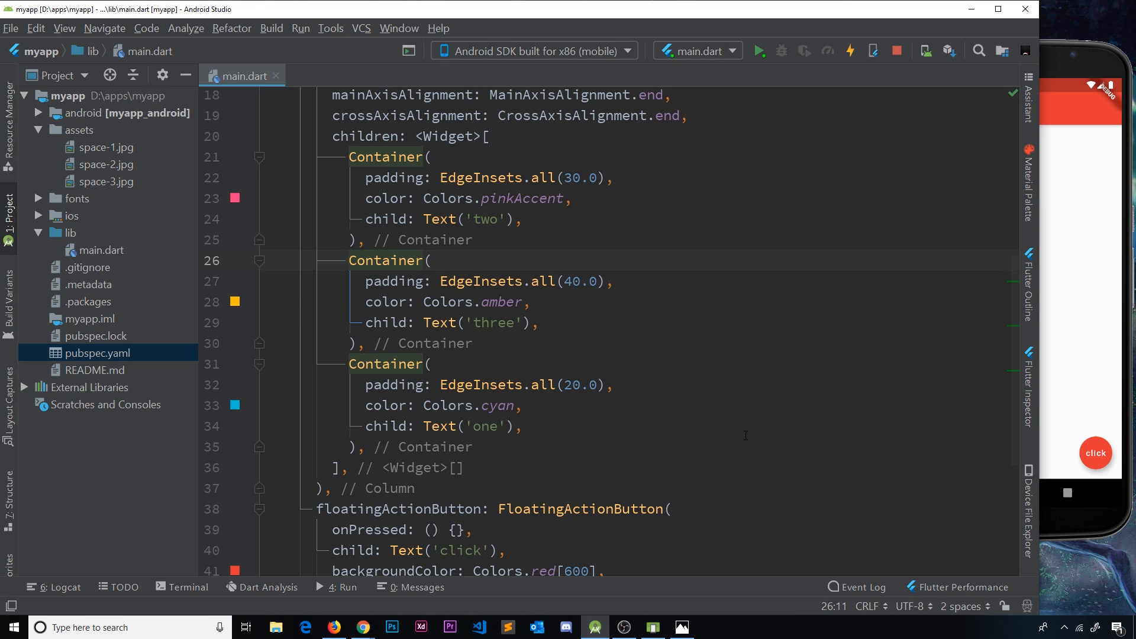